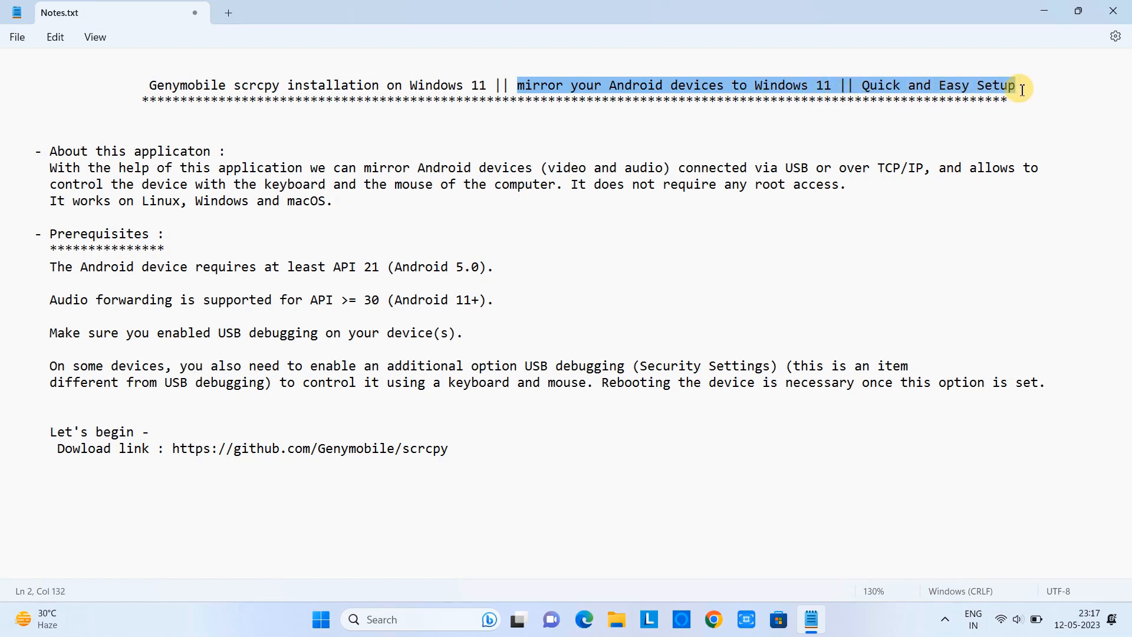
mouse_move(49, 151)
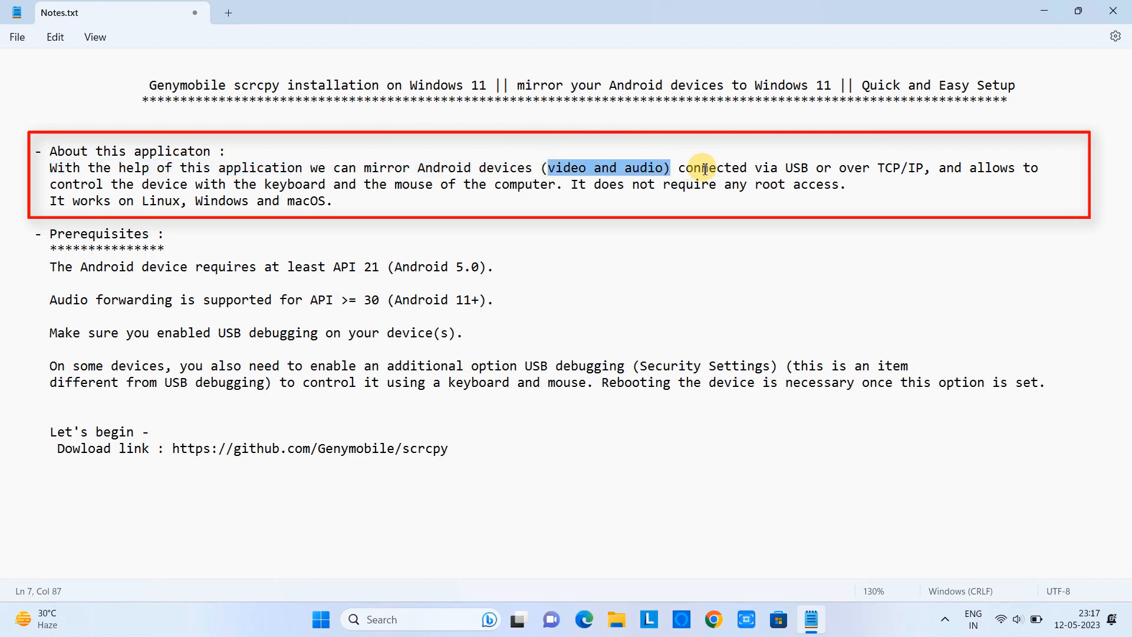
Highlight the description, prerequisites, reboot note and download link in the notes document
drag(671, 167, 924, 168)
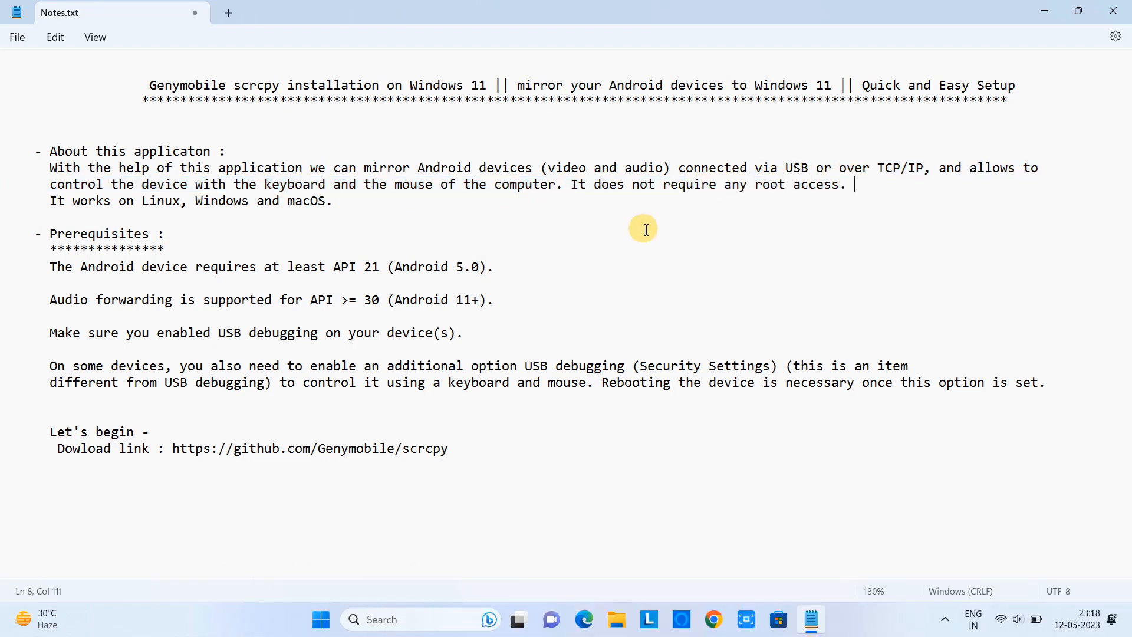
mouse_move(45, 243)
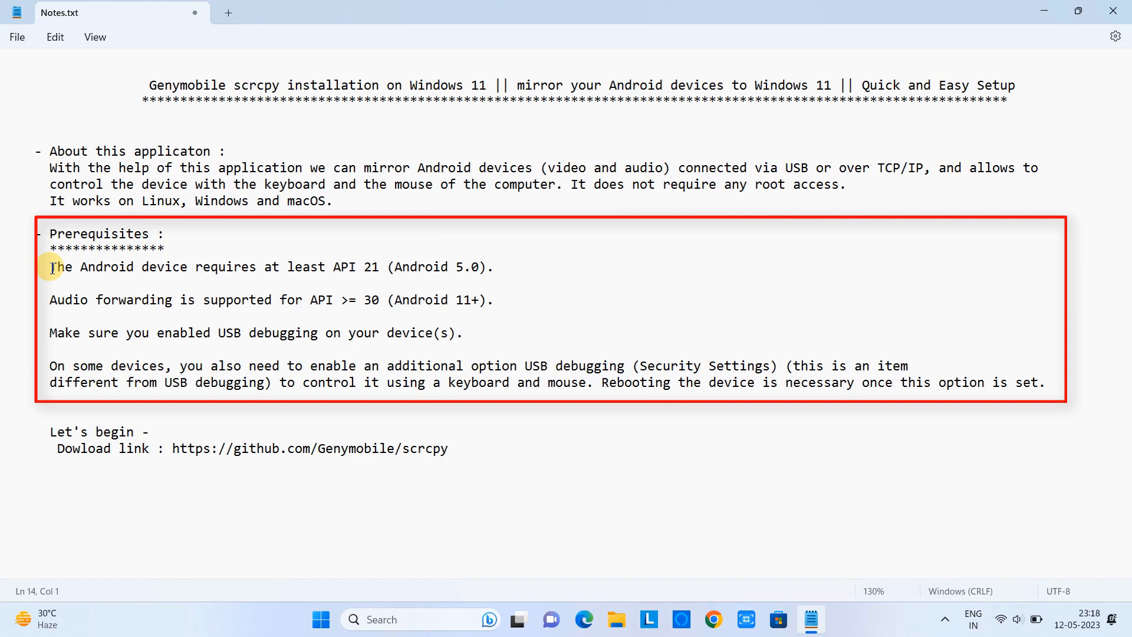
drag(50, 266, 204, 267)
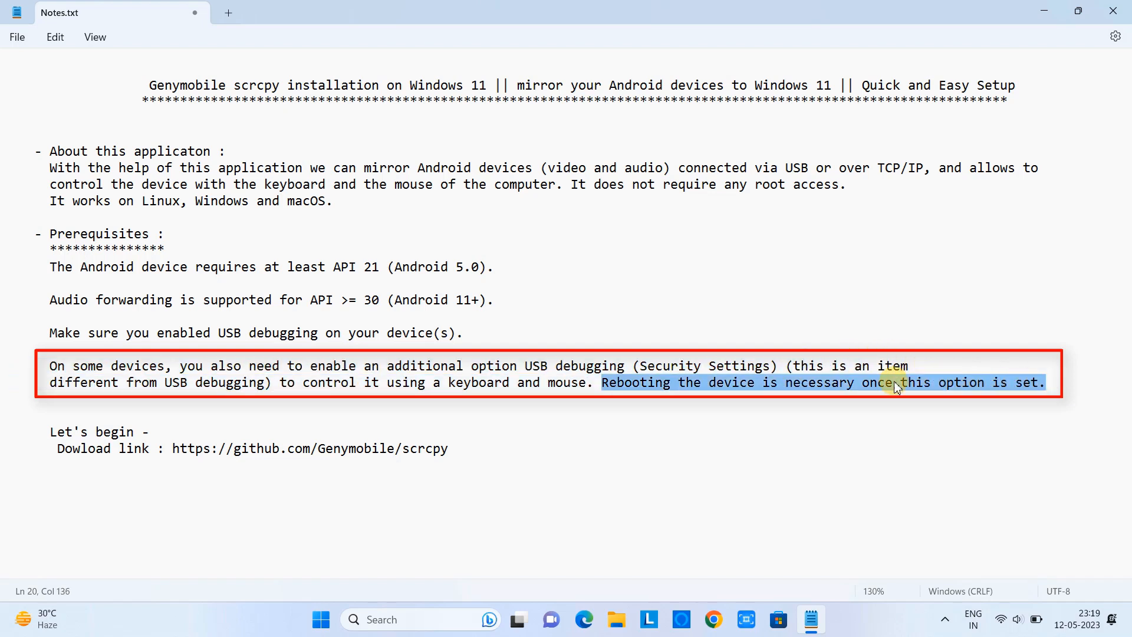
drag(895, 382, 33, 271)
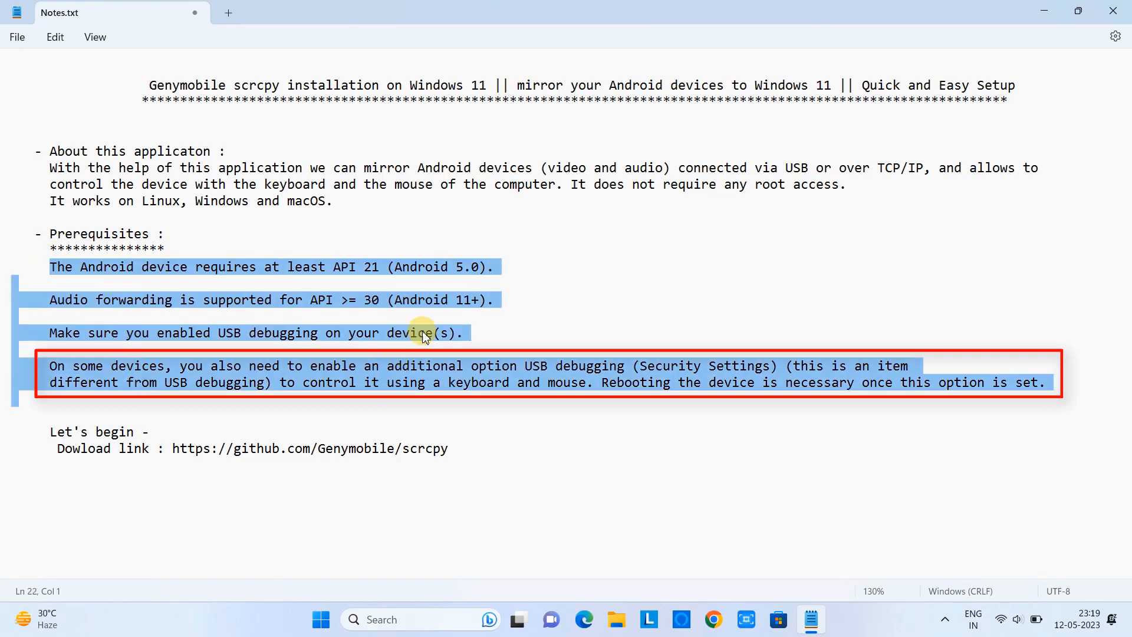
click(130, 432)
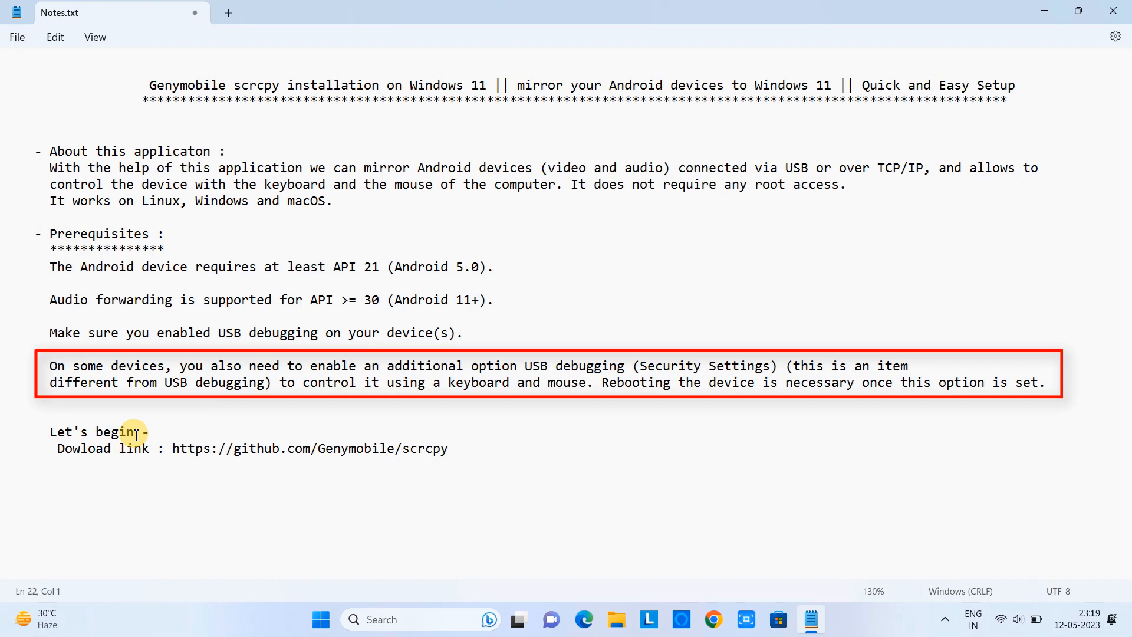
double_click(90, 431)
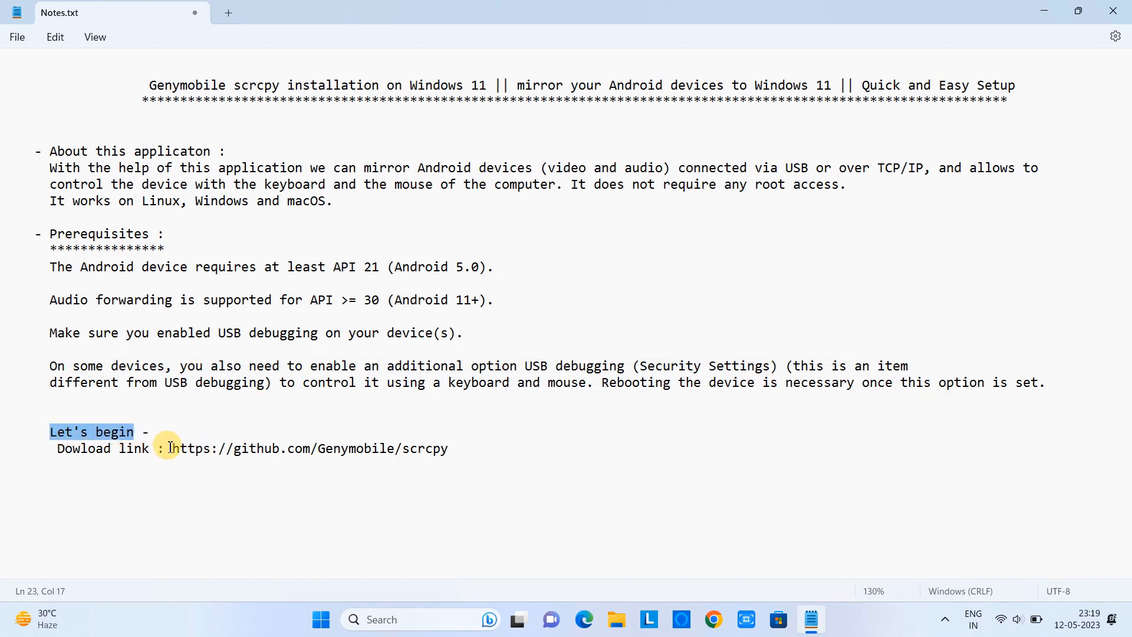
drag(172, 448, 448, 448)
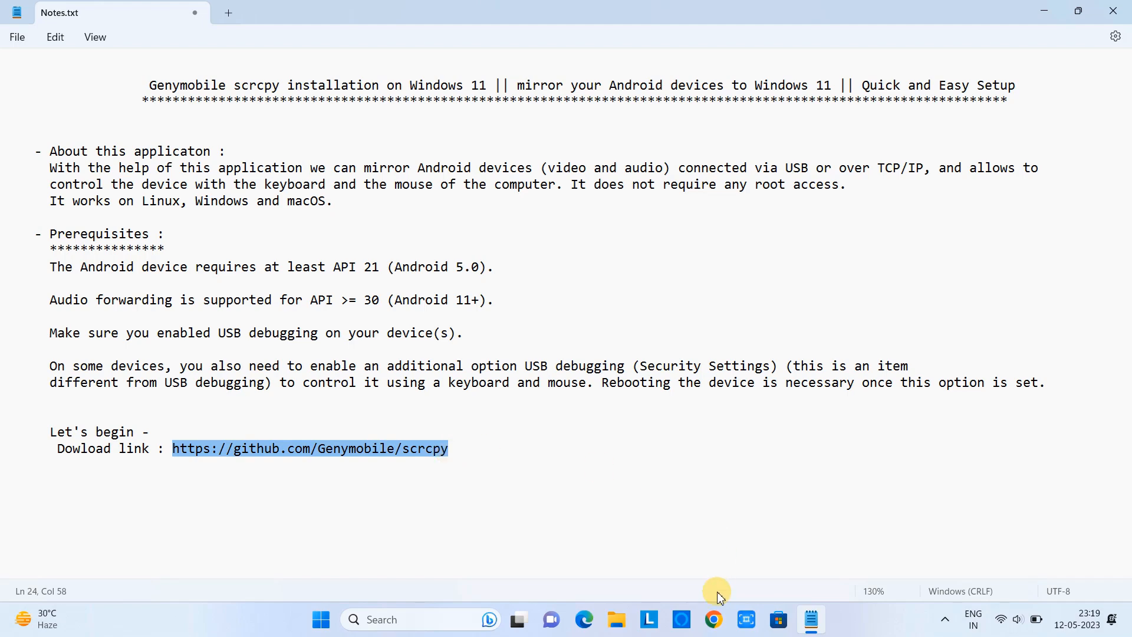
Browse to github.com/Genymobile/scrcpy and download scrcpy-win64-v2.0.zip from the Windows install page
click(712, 619)
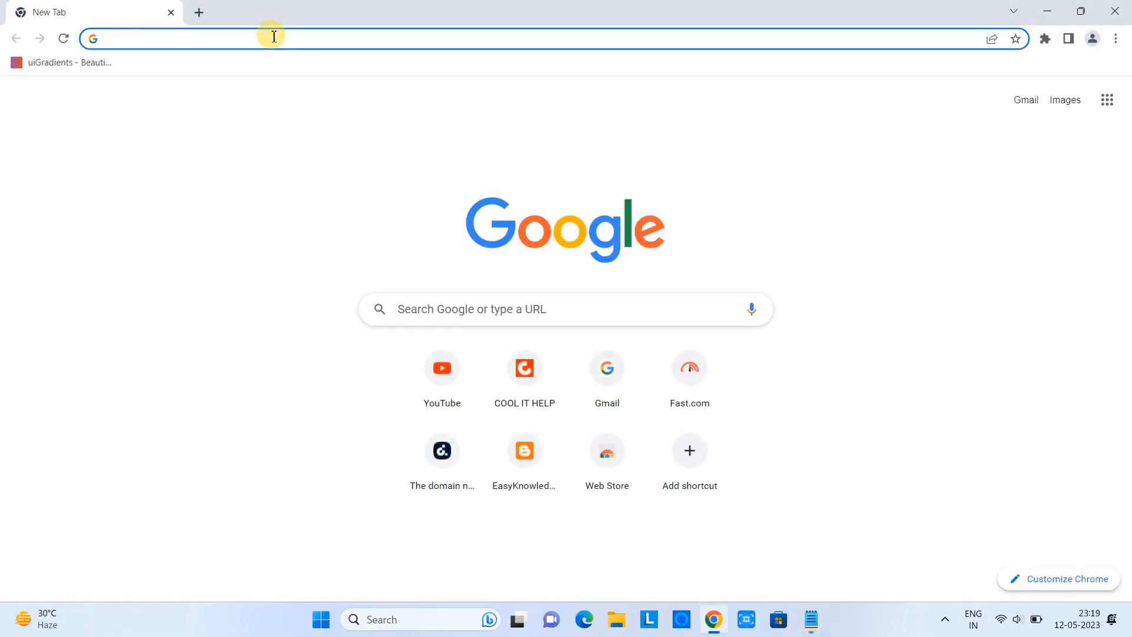
text(github.com/Genymobile/scrcpy)
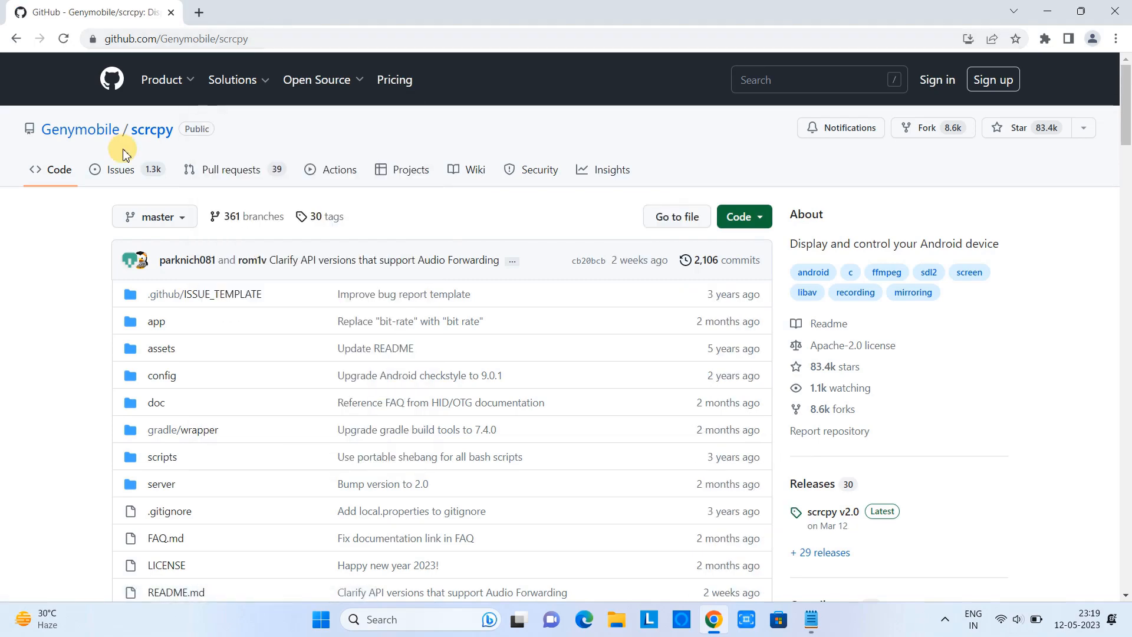
mouse_move(81, 173)
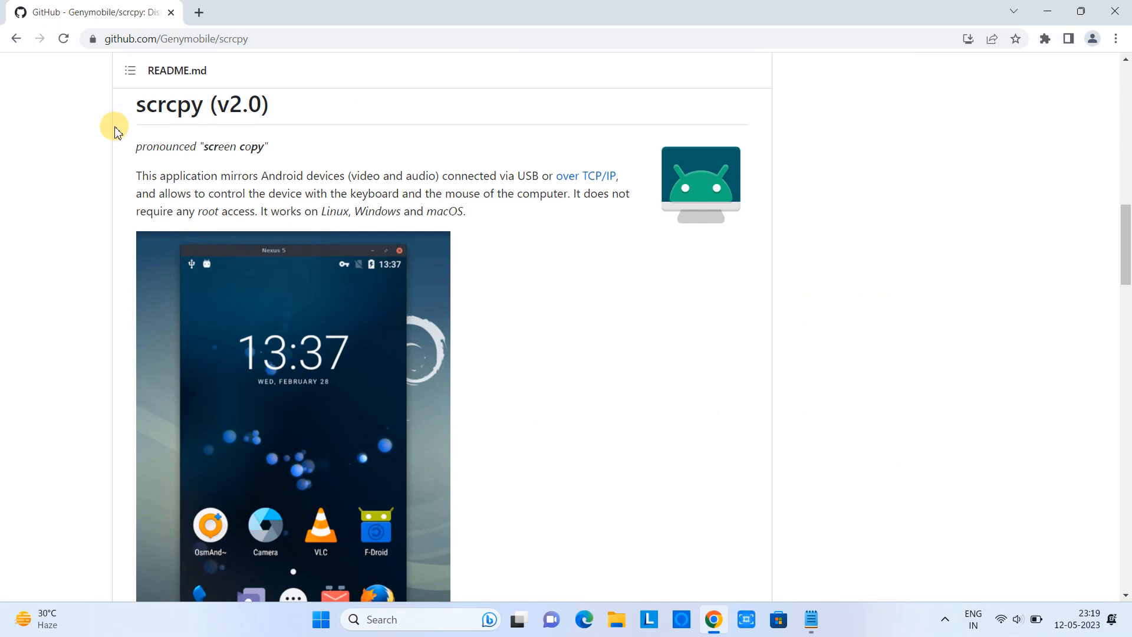
scroll(down, 3)
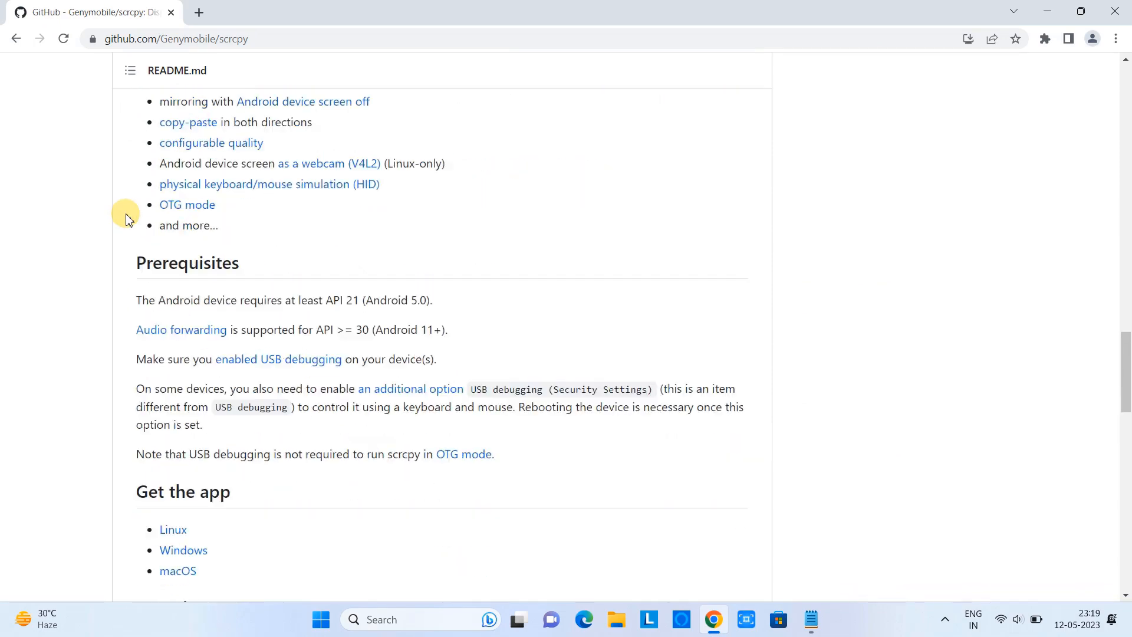
scroll(down, 3)
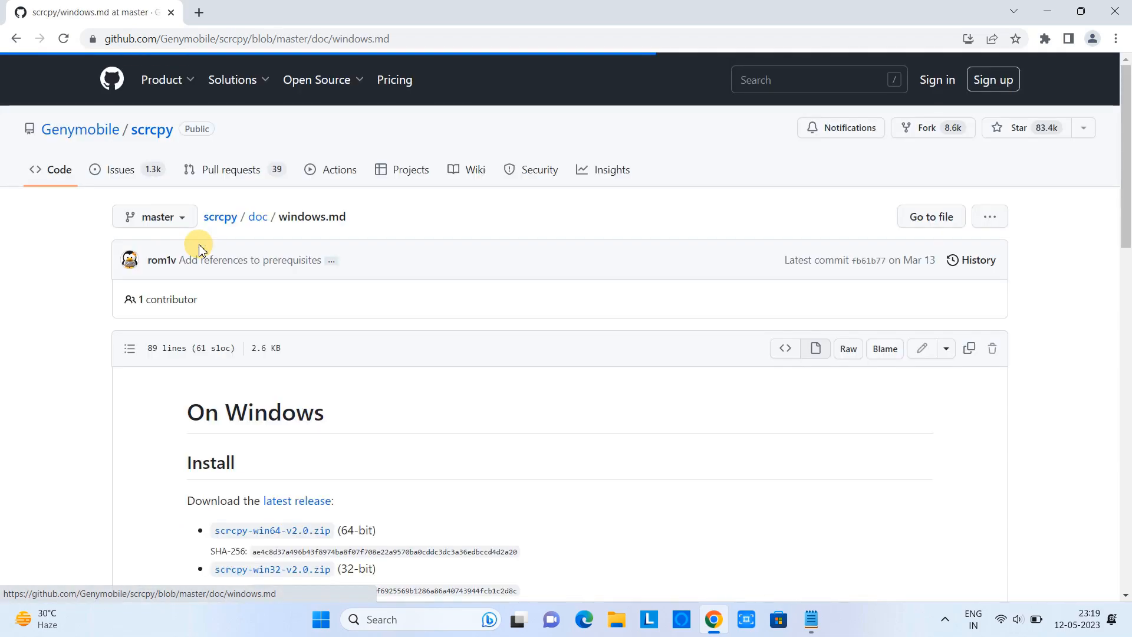
scroll(down, 3)
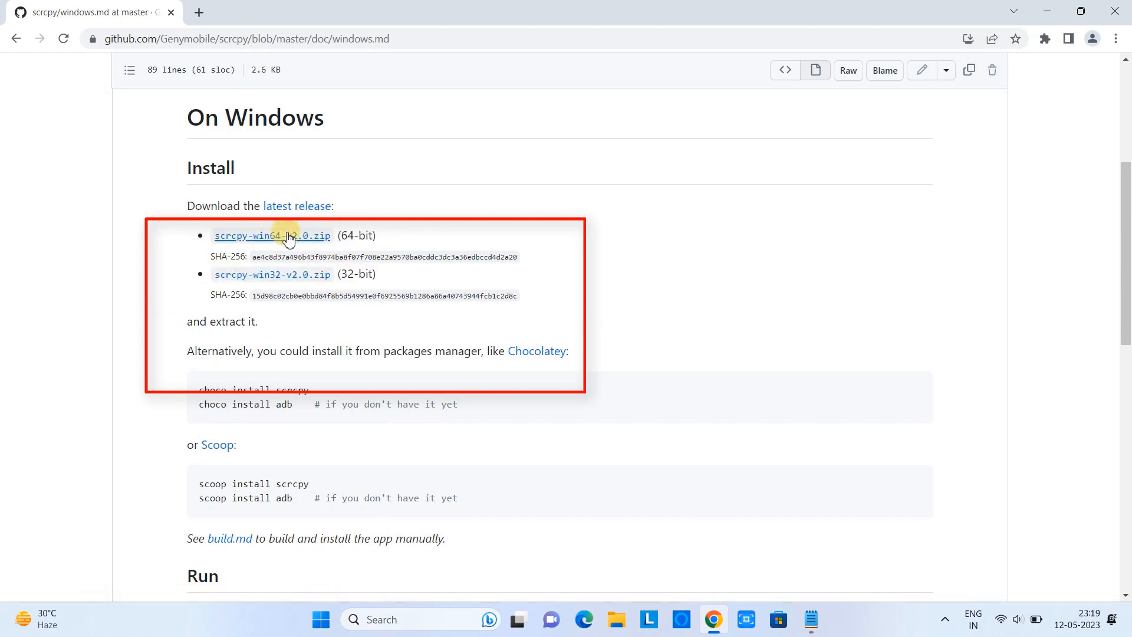
click(271, 235)
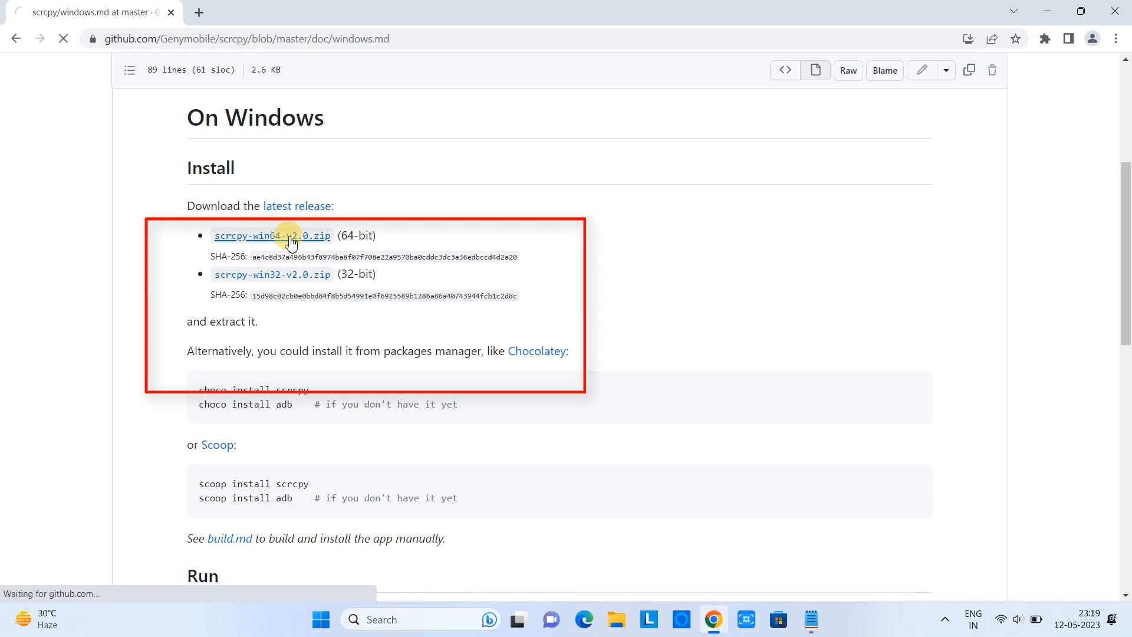
click(271, 236)
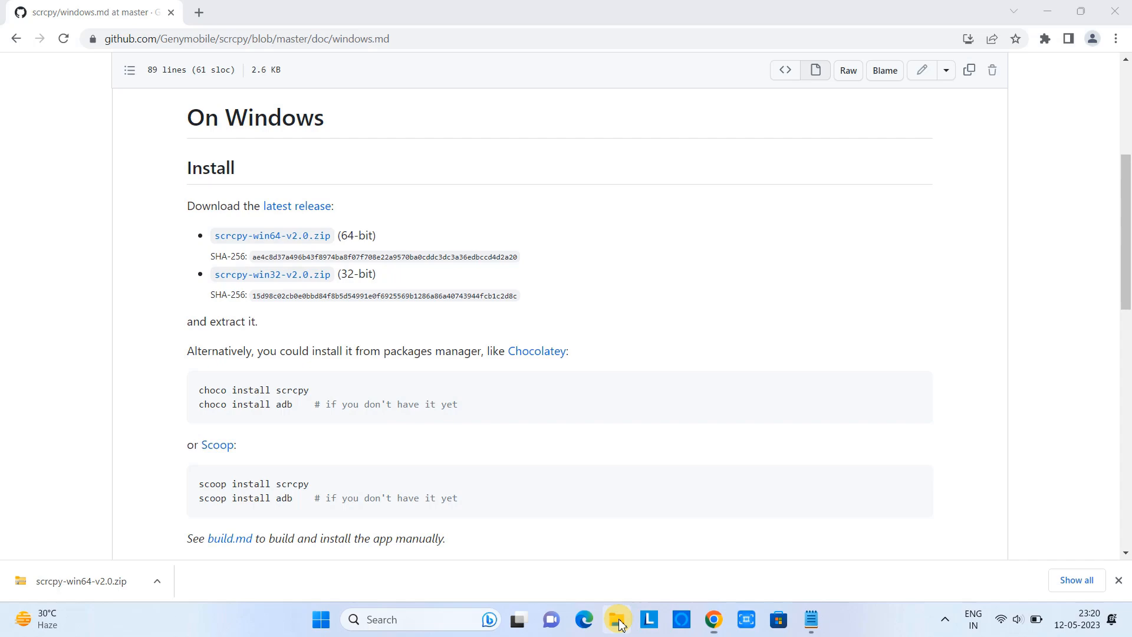
Extract the scrcpy zip inside the GenyMobile Scrcpy folder and enter the scrcpy-win64-v2.0 folder
click(616, 619)
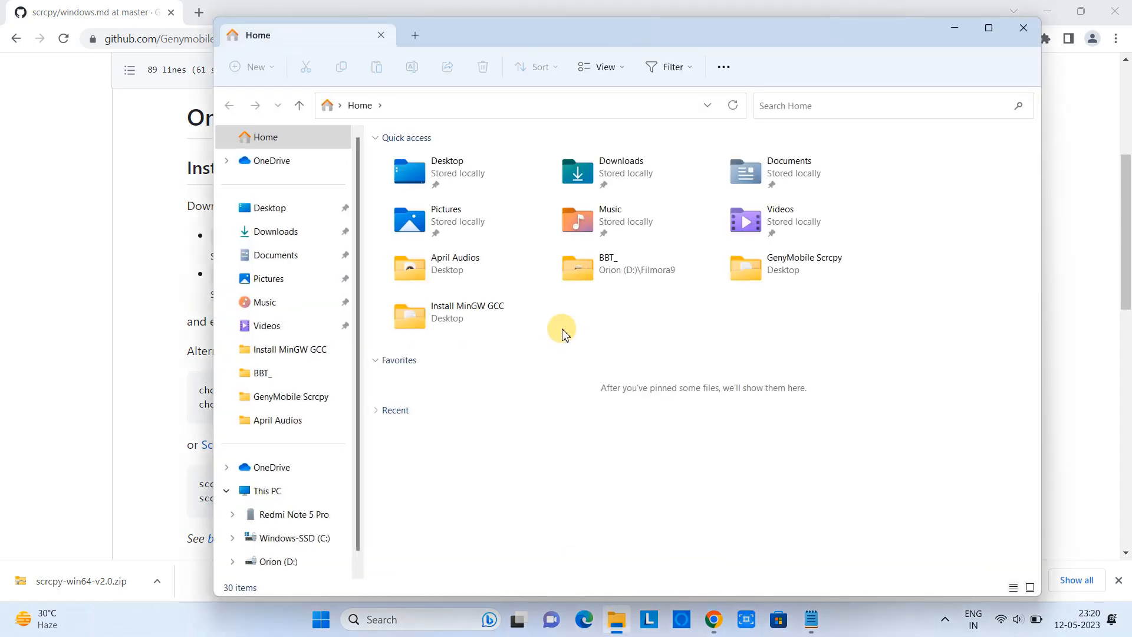
double_click(745, 268)
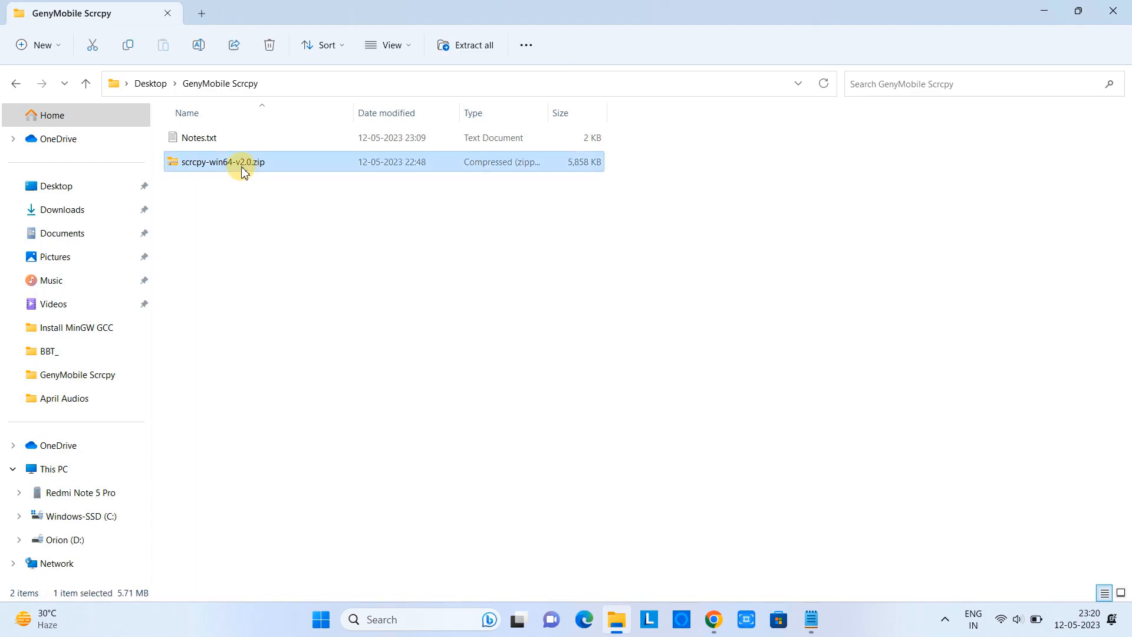
mouse_move(237, 179)
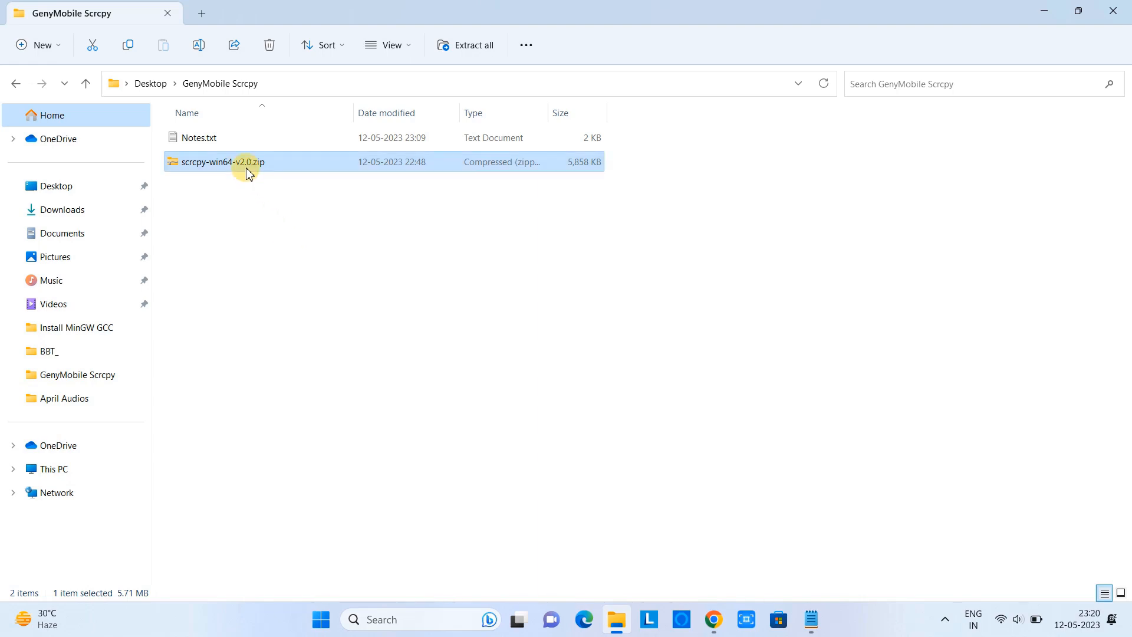
right_click(222, 161)
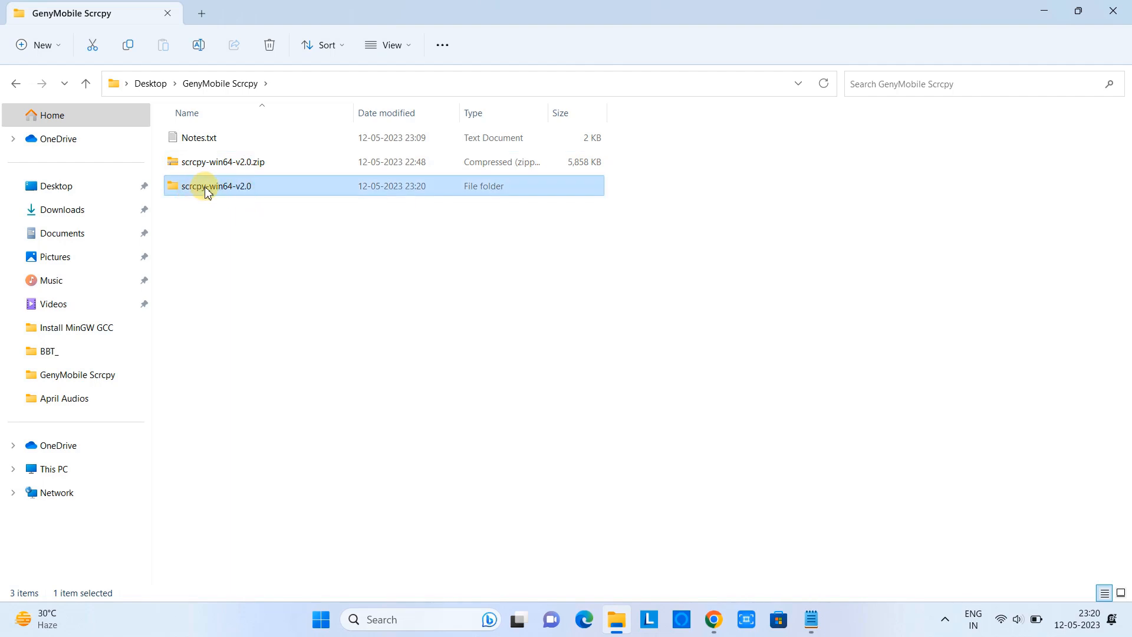
double_click(217, 185)
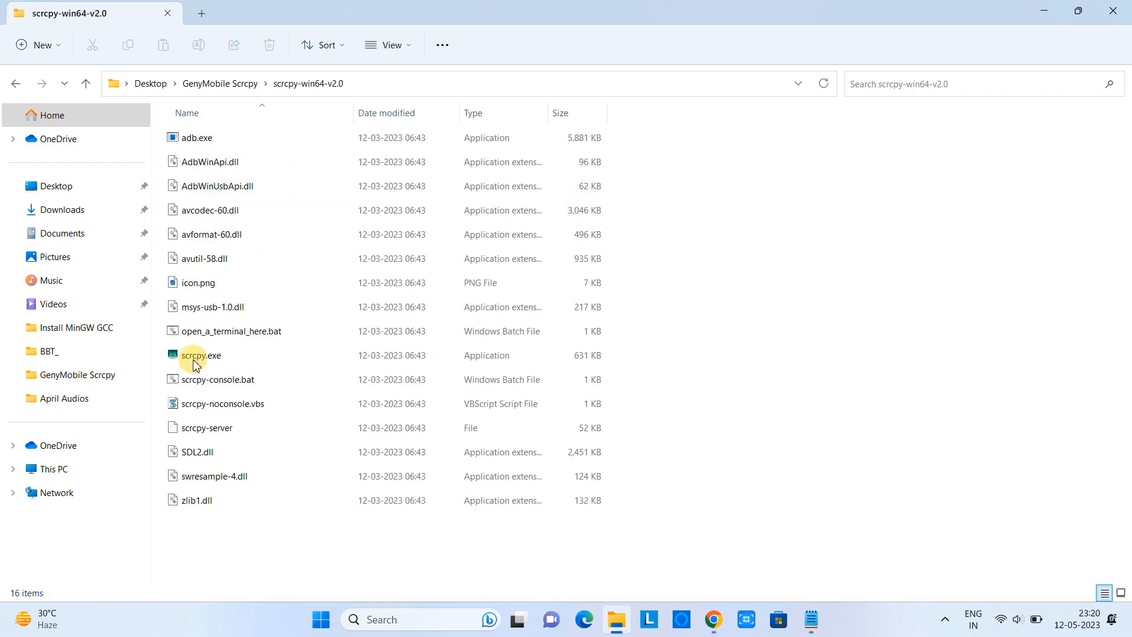
click(210, 500)
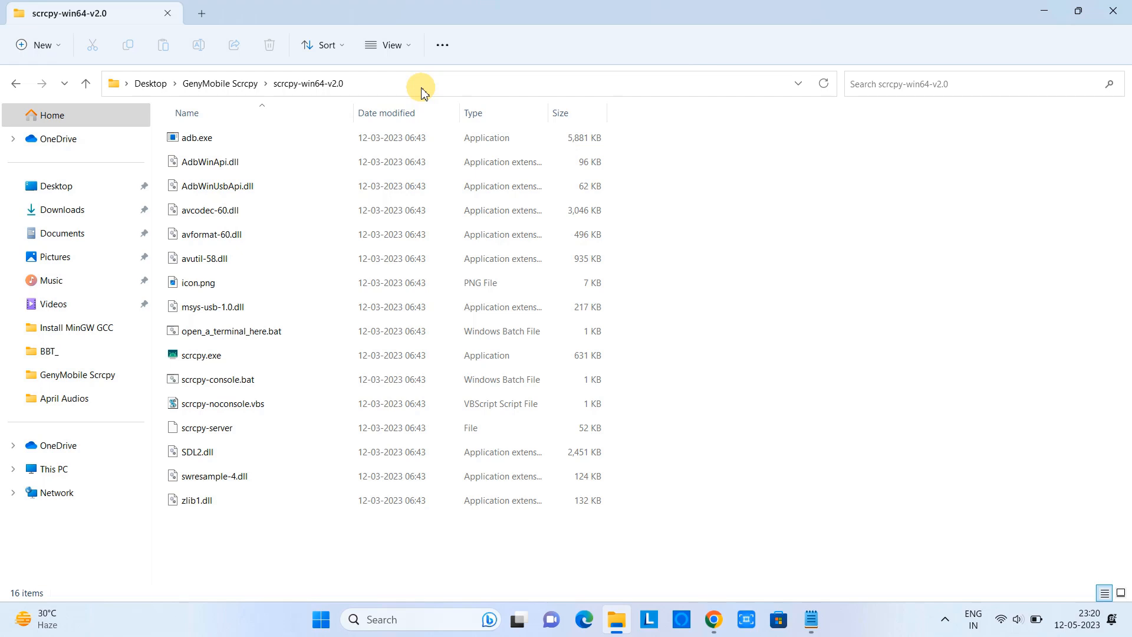
click(810, 619)
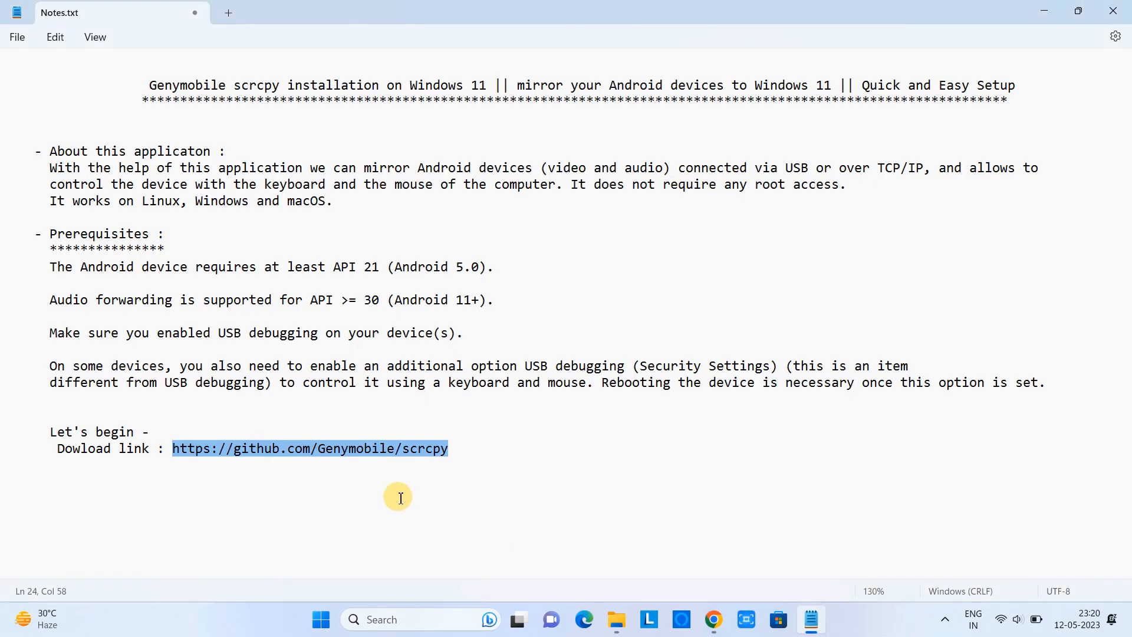
Note 'command - scrcpy' and that the mobile now connects via USB cable to the computer
click(397, 497)
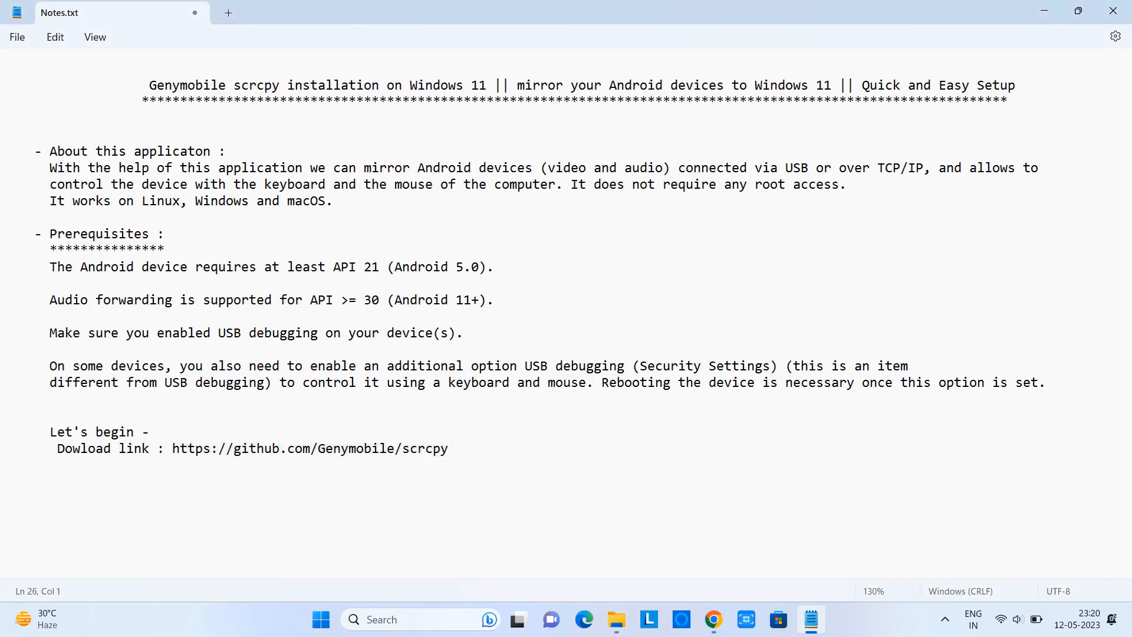
text(command - s)
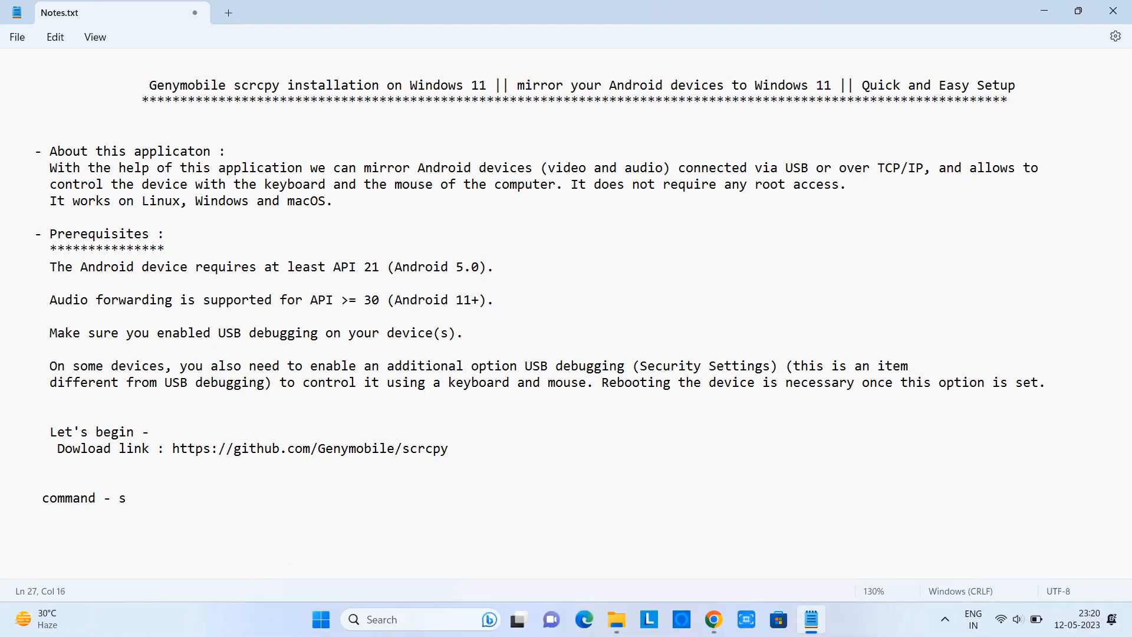
text(crcpy)
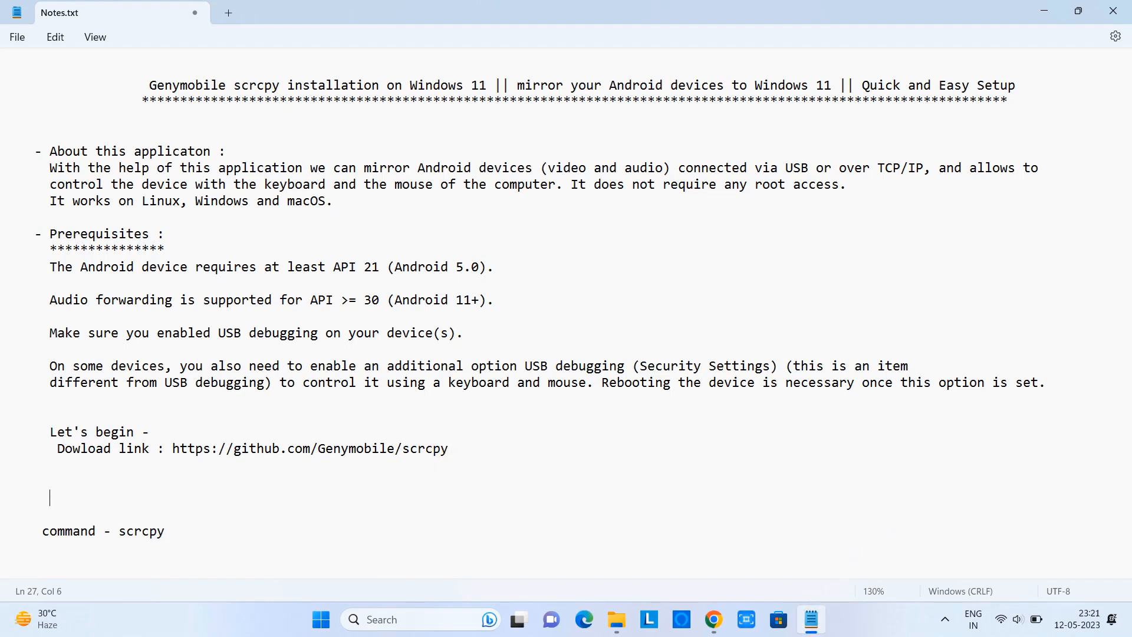
text(no)
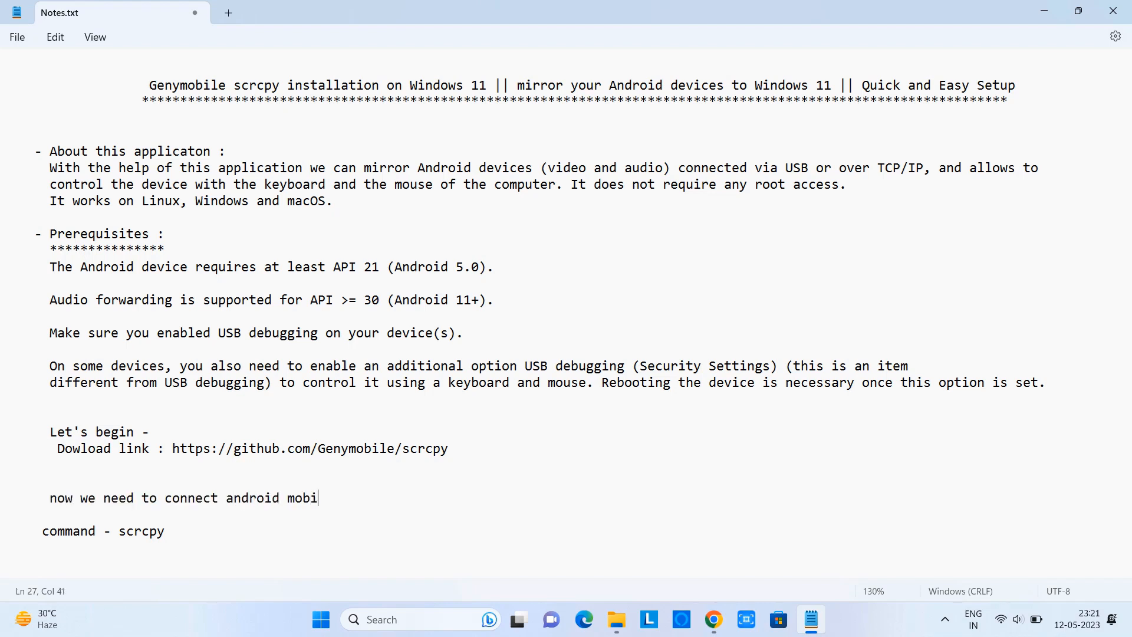
text(le via usb cable to computer---lets)
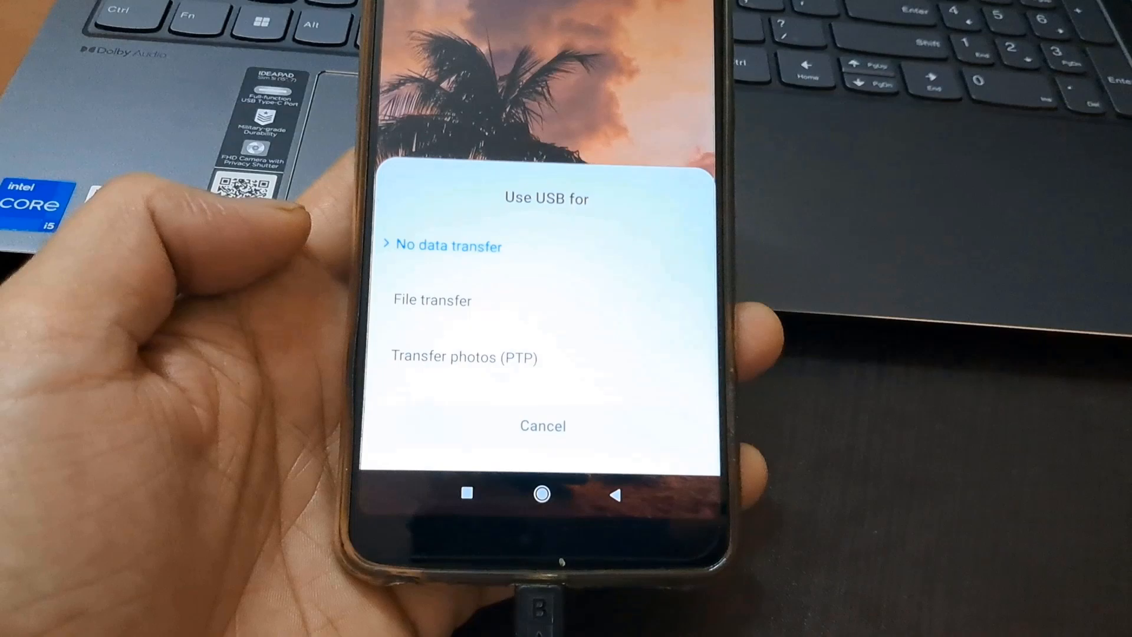
Dismiss the 'Use USB for' prompt and scroll the phone's Settings down to Developer options
click(542, 425)
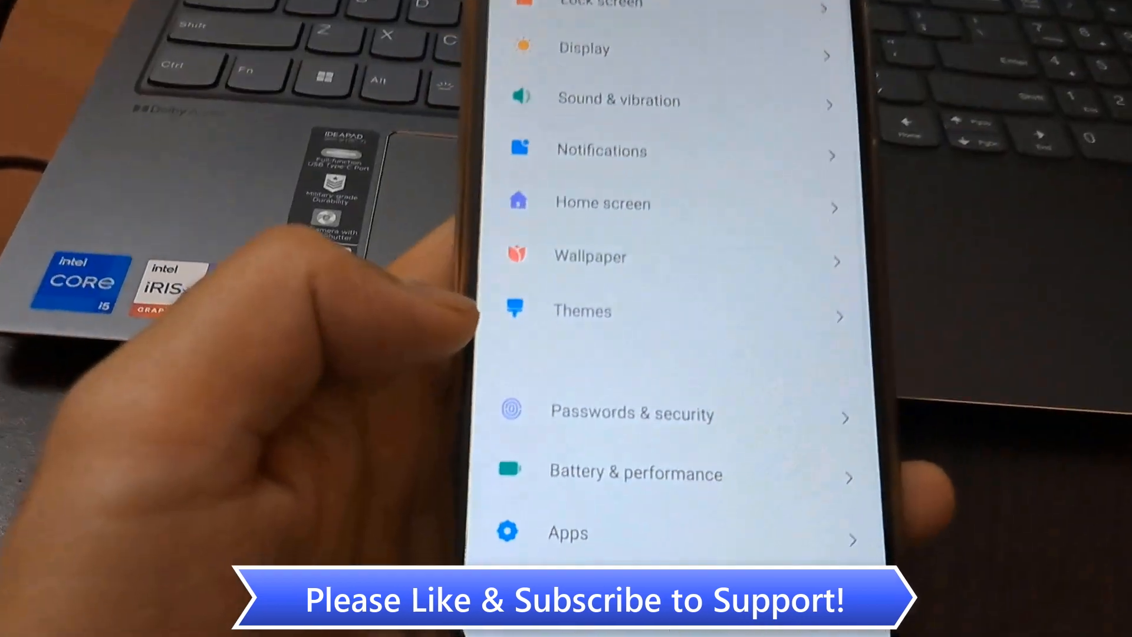
scroll(down, 3)
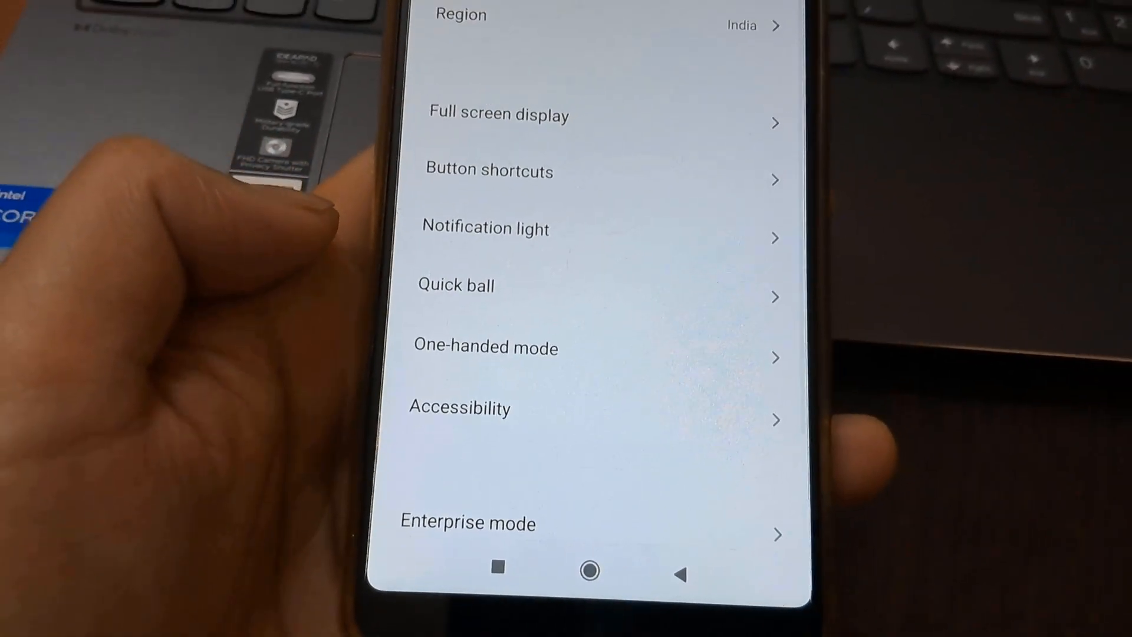
scroll(down, 3)
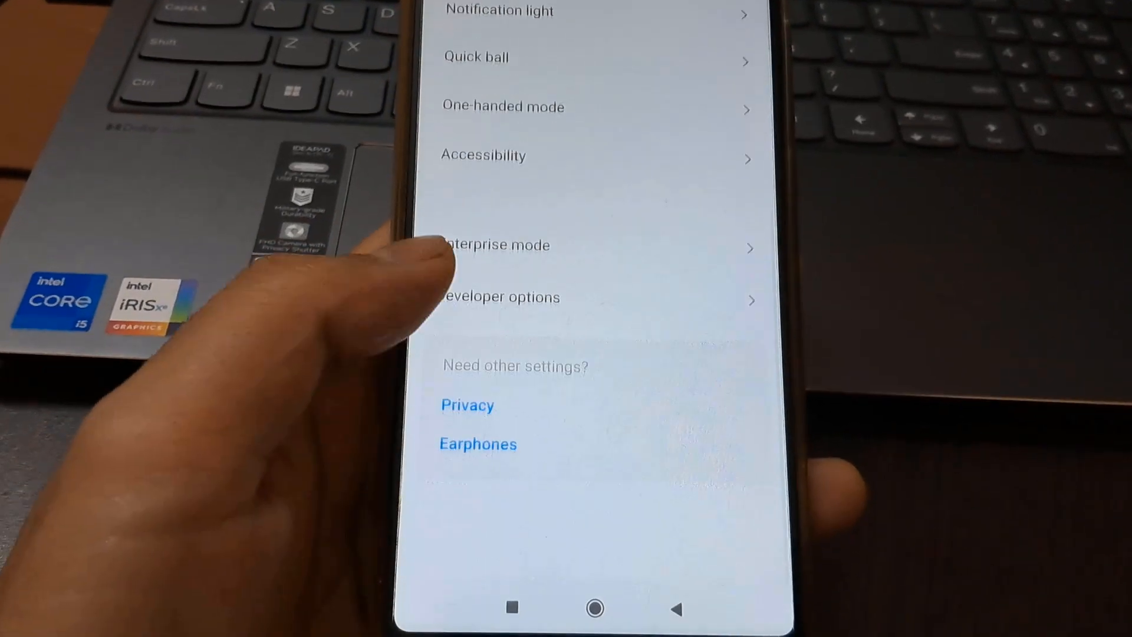
scroll(down, 3)
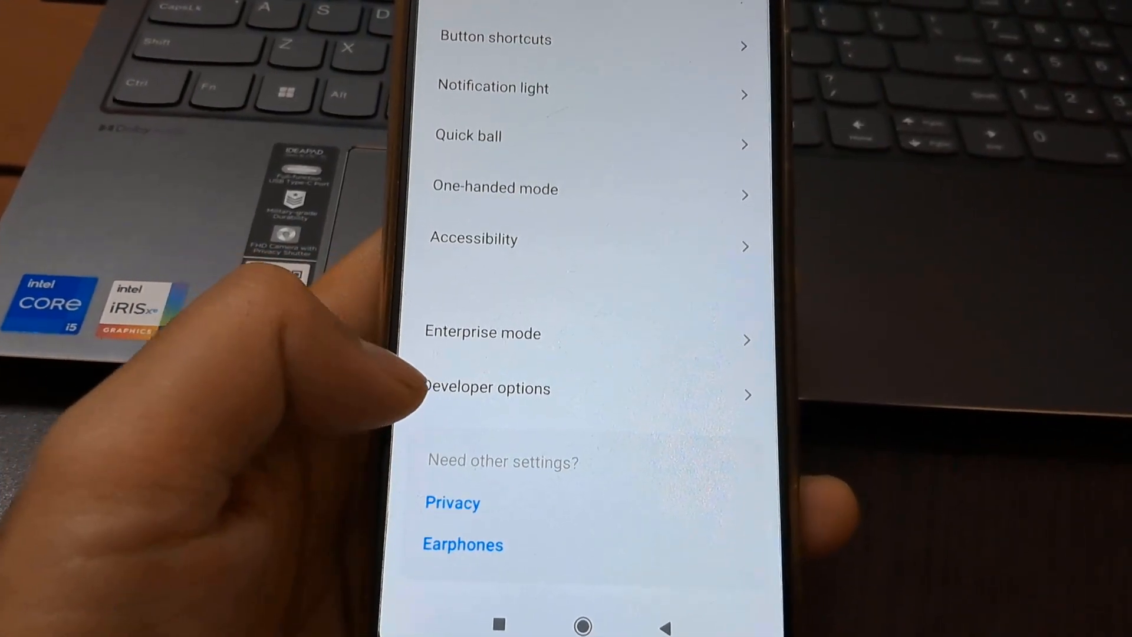
Enable the USB debugging toggle in the phone's Developer options
click(487, 388)
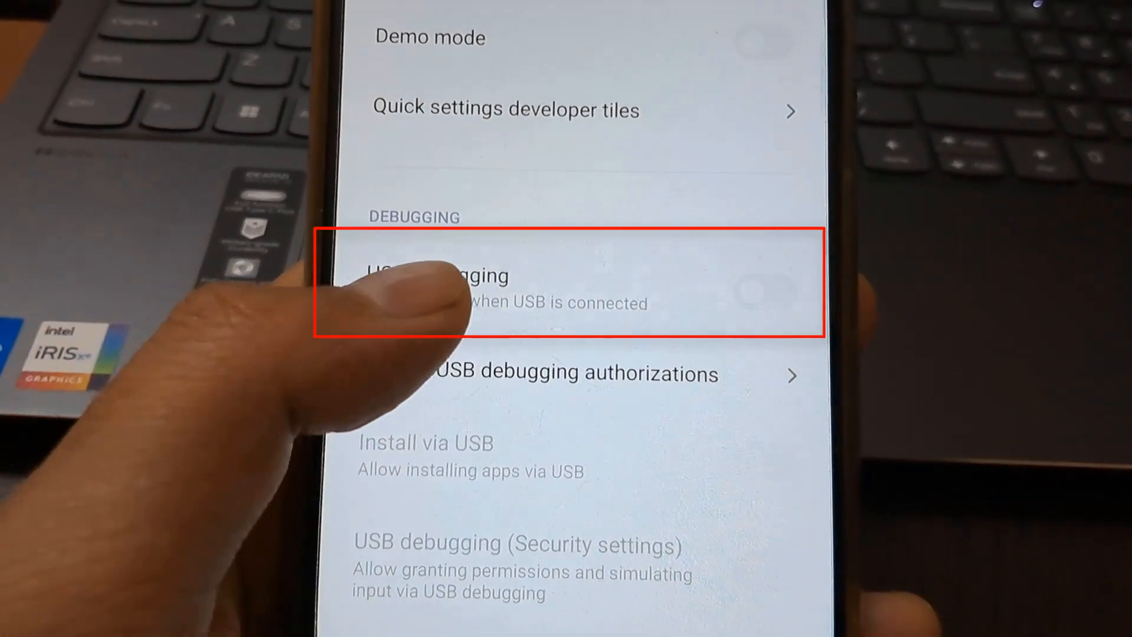
click(578, 289)
text(c)
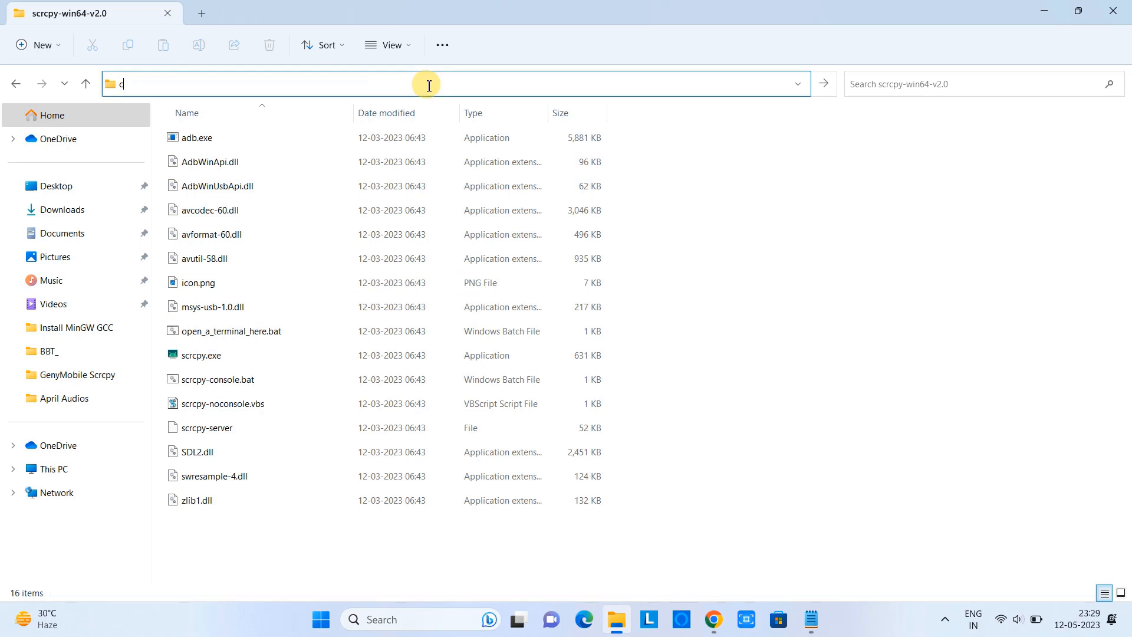
Run scrcpy from a Command Prompt opened in the scrcpy-win64-v2.0 folder
key(Enter)
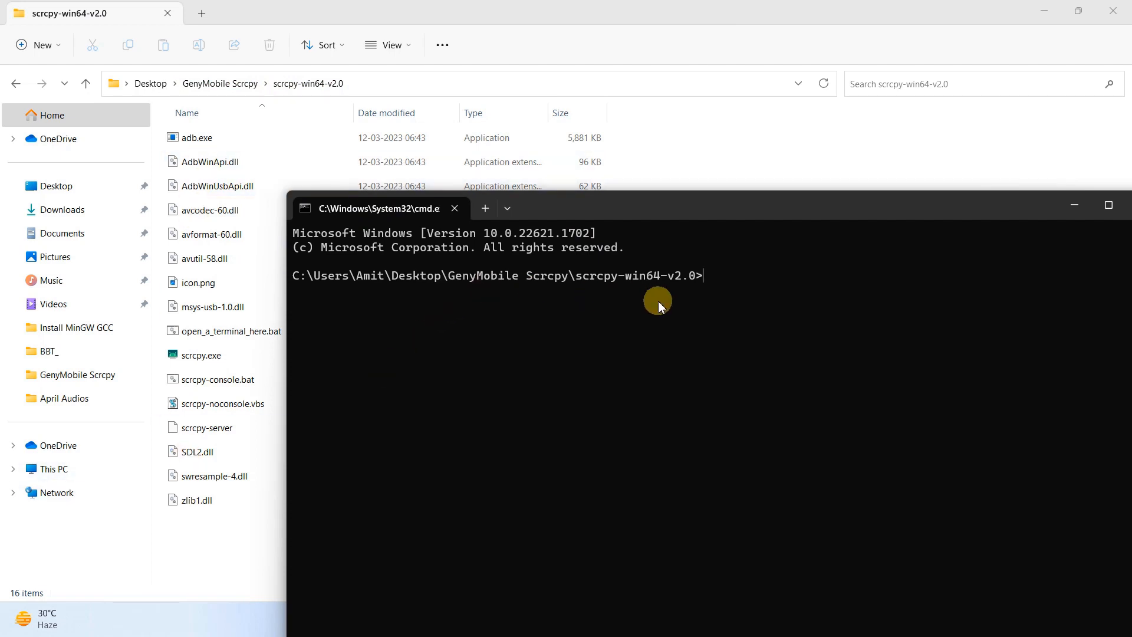
text(scrcp)
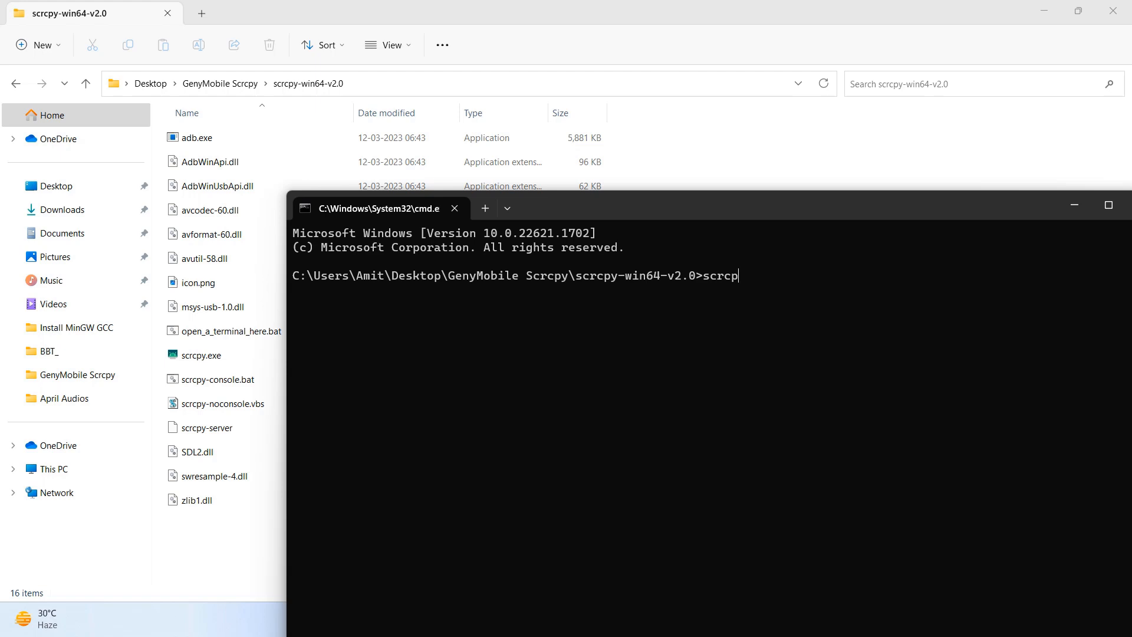
text(y)
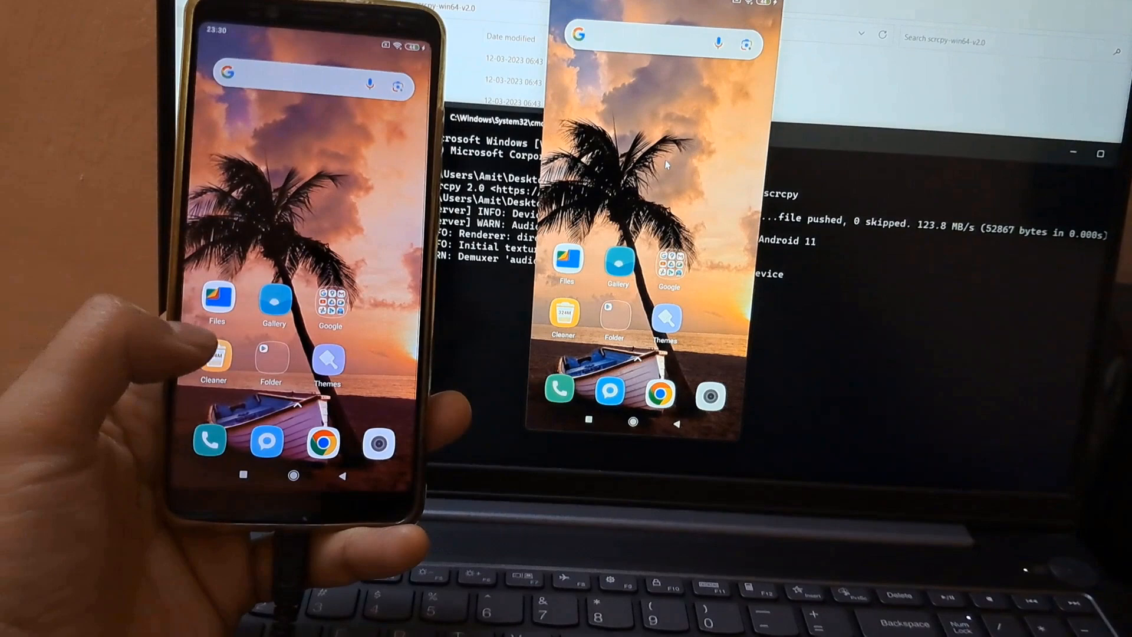
Control the mirrored phone: open and close the Google apps folder, then bring up the app search
click(330, 296)
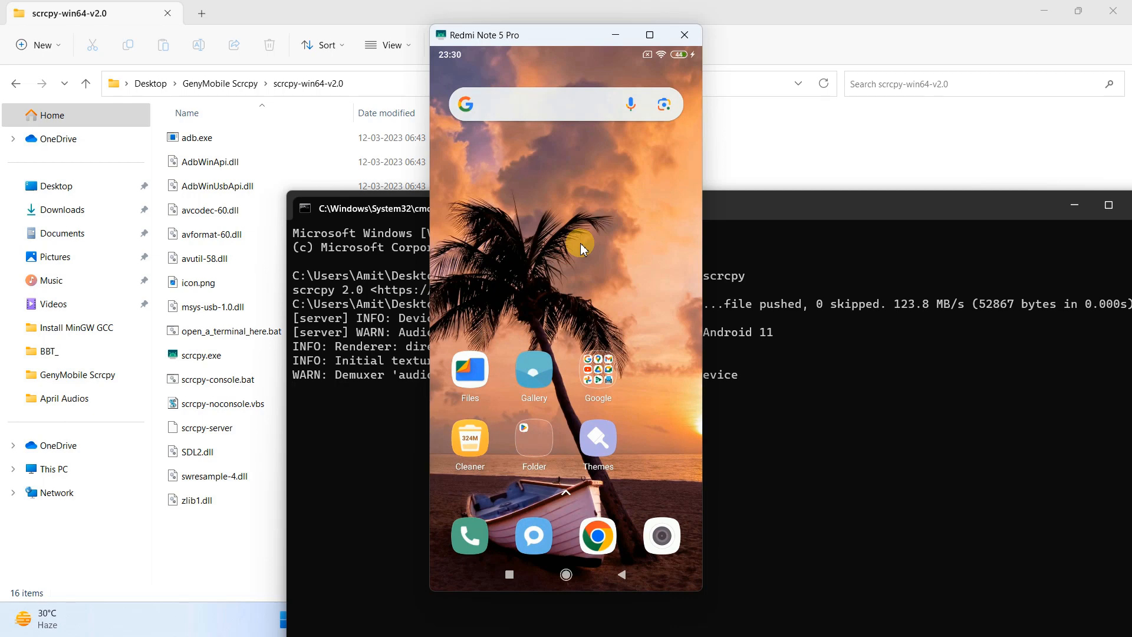
click(469, 369)
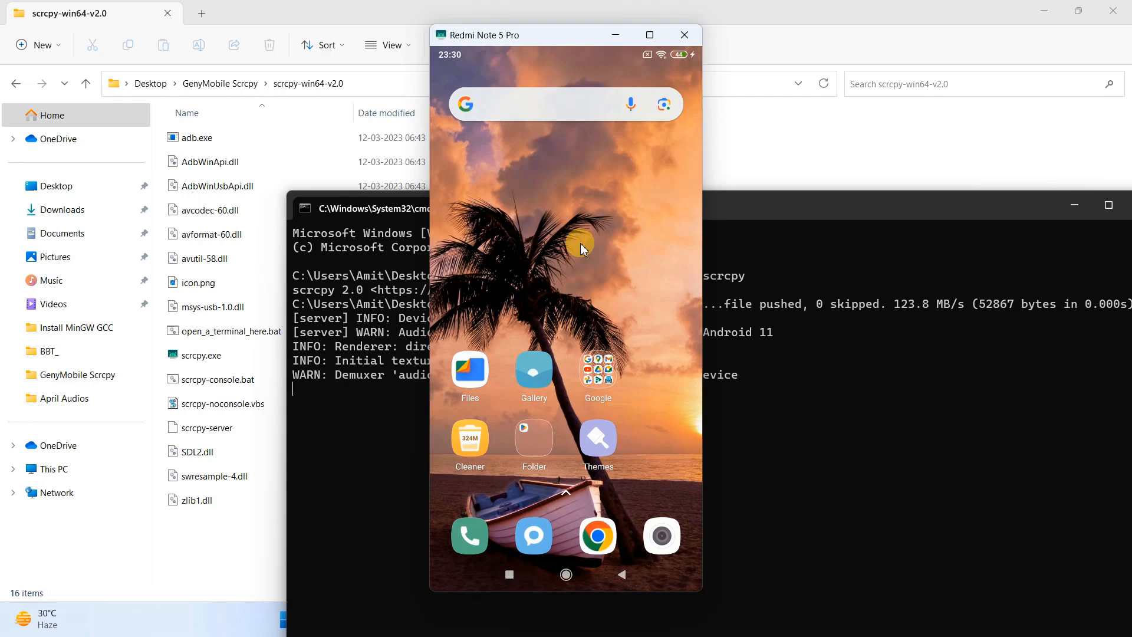
click(597, 371)
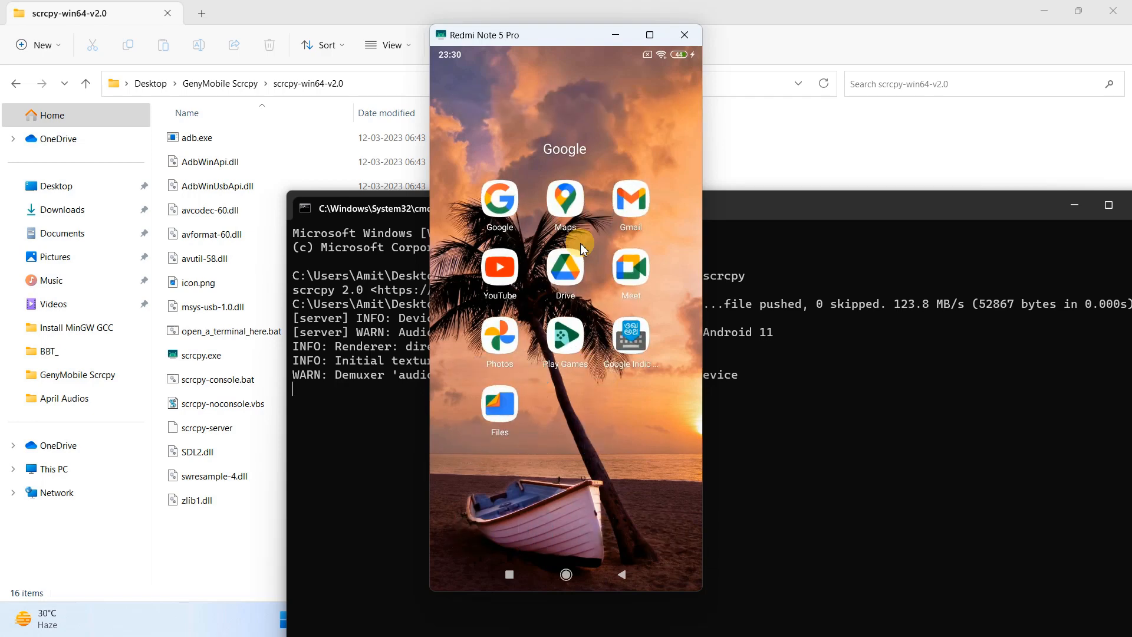
click(622, 574)
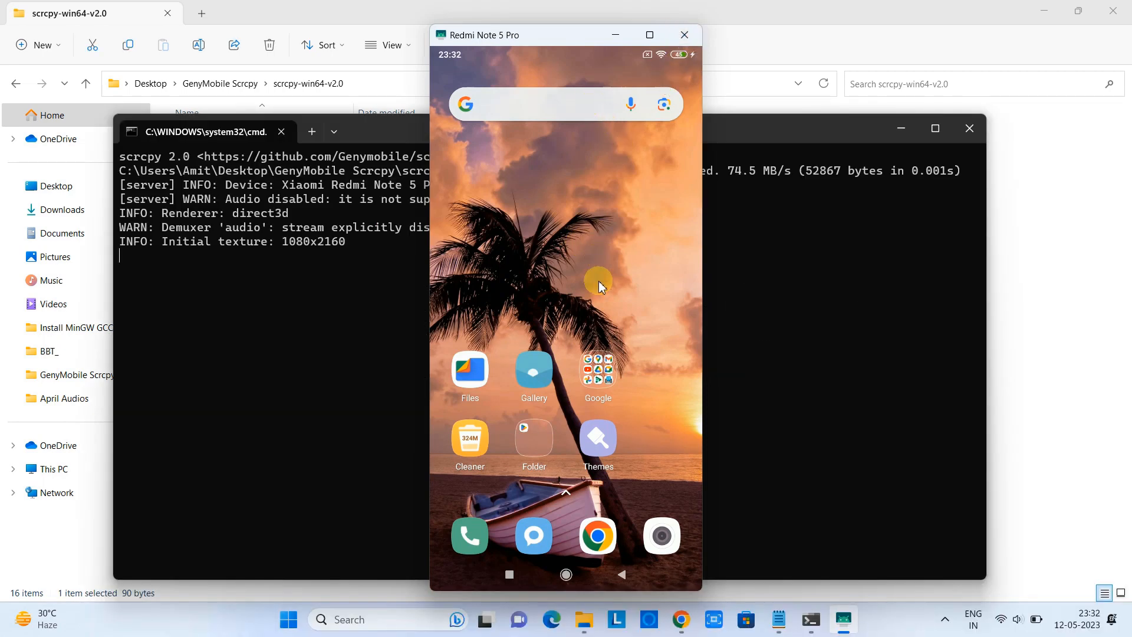
mouse_move(597, 317)
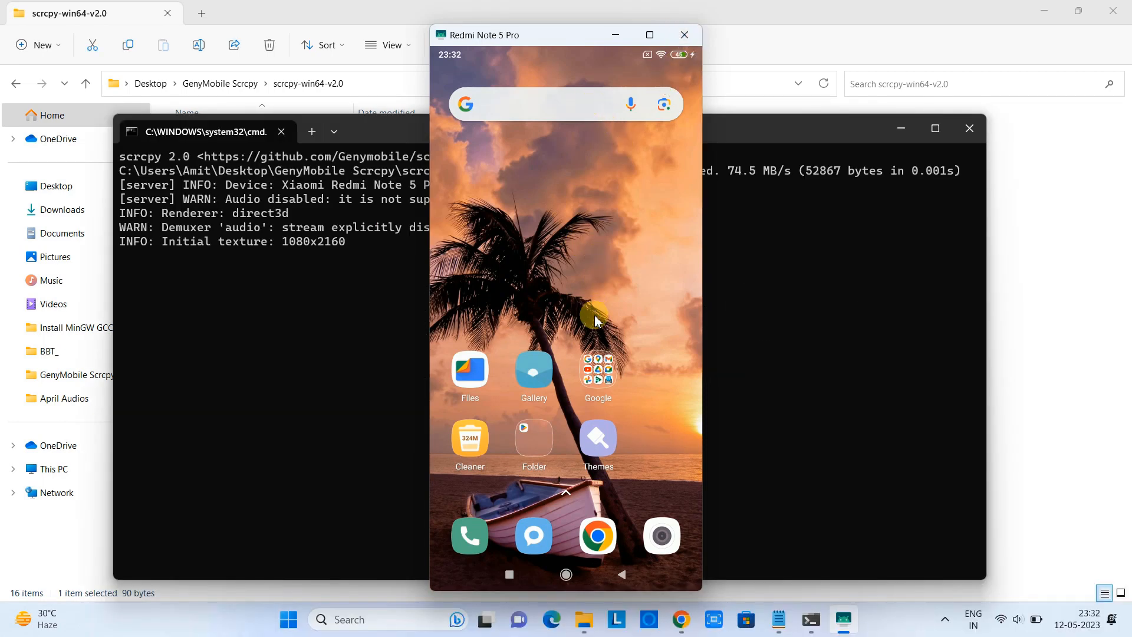
click(597, 371)
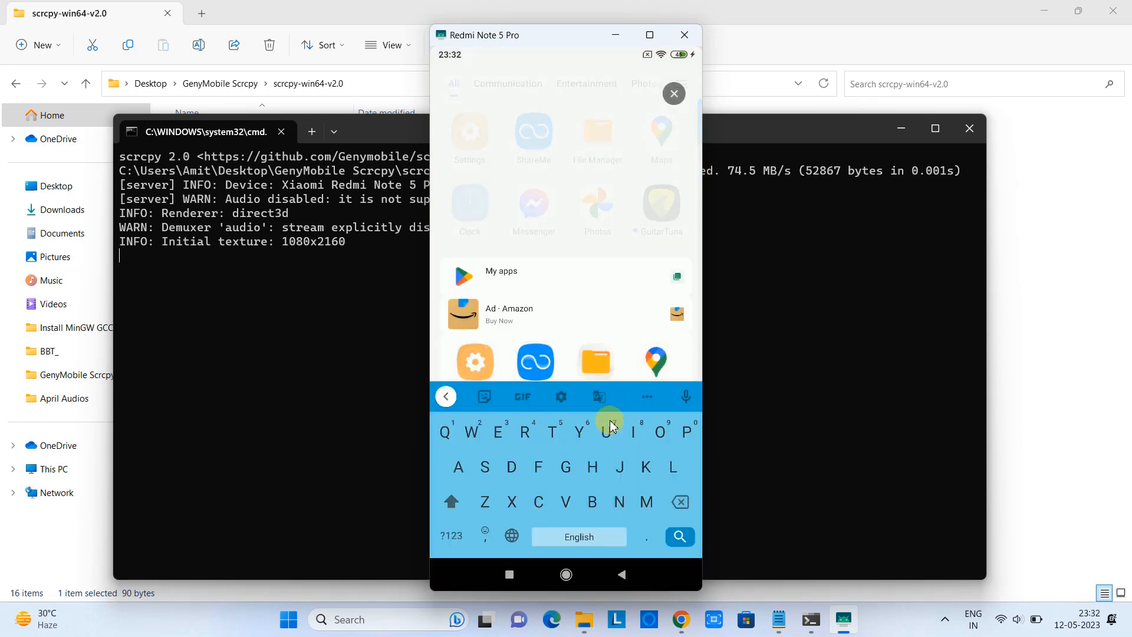
Search the mirrored phone's Settings for 'security' and scroll to the USB debugging (Security settings) result
click(468, 139)
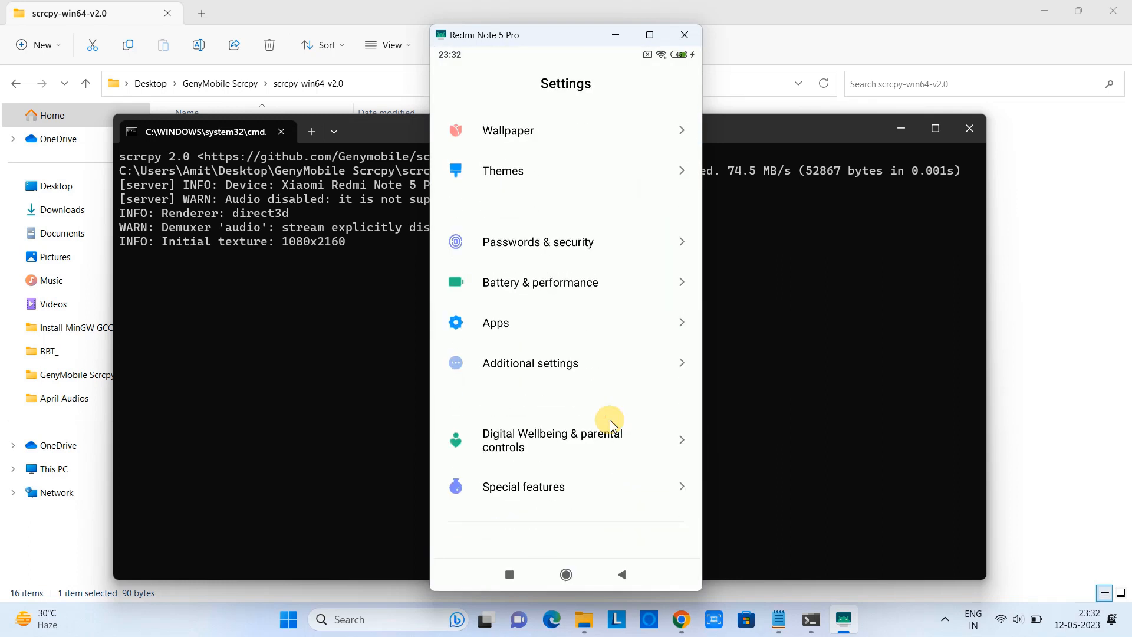
click(541, 82)
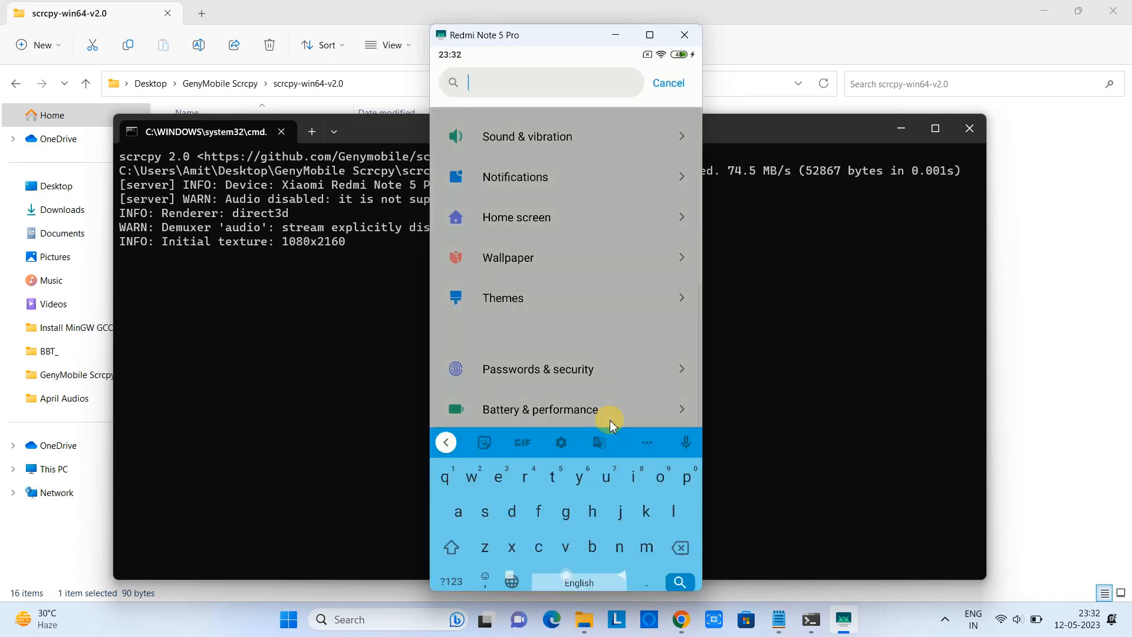
text(secu)
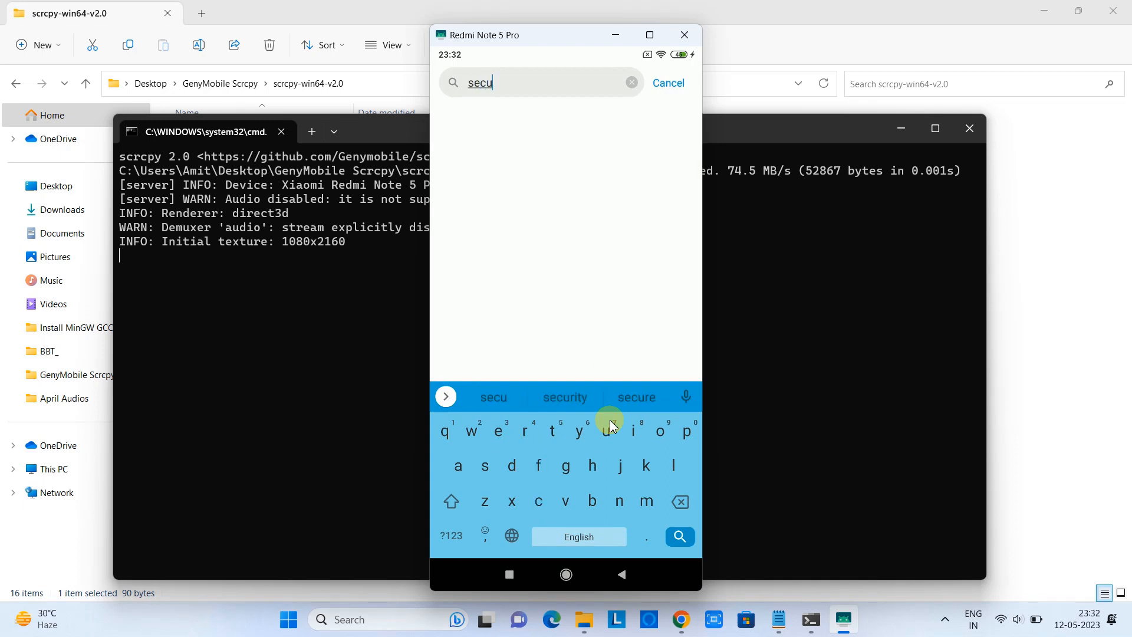
click(565, 397)
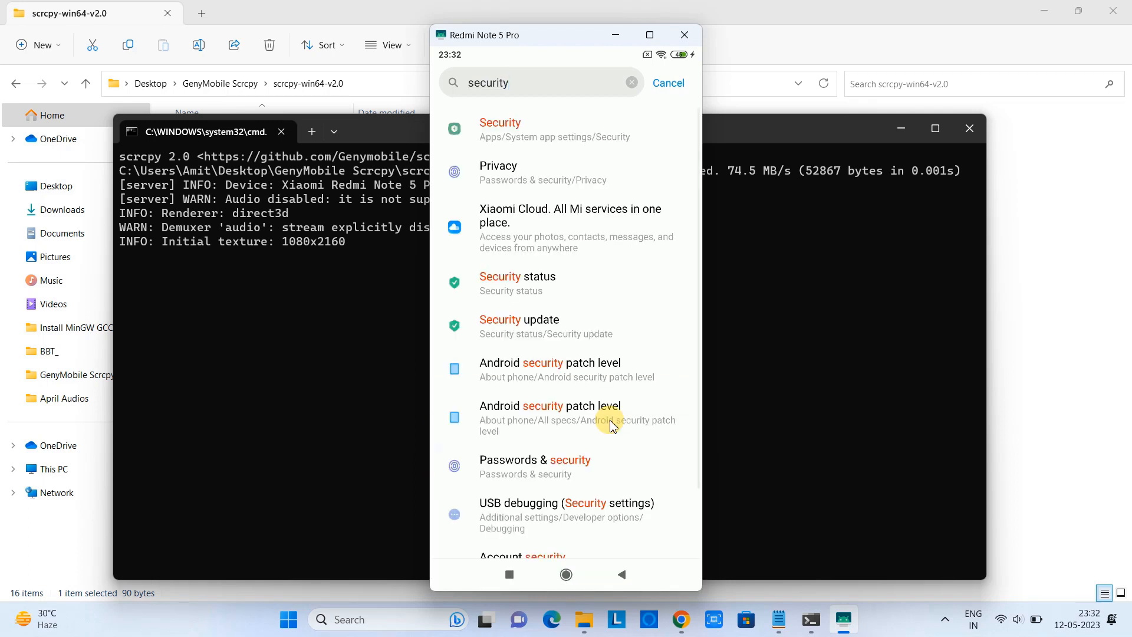
scroll(down, 3)
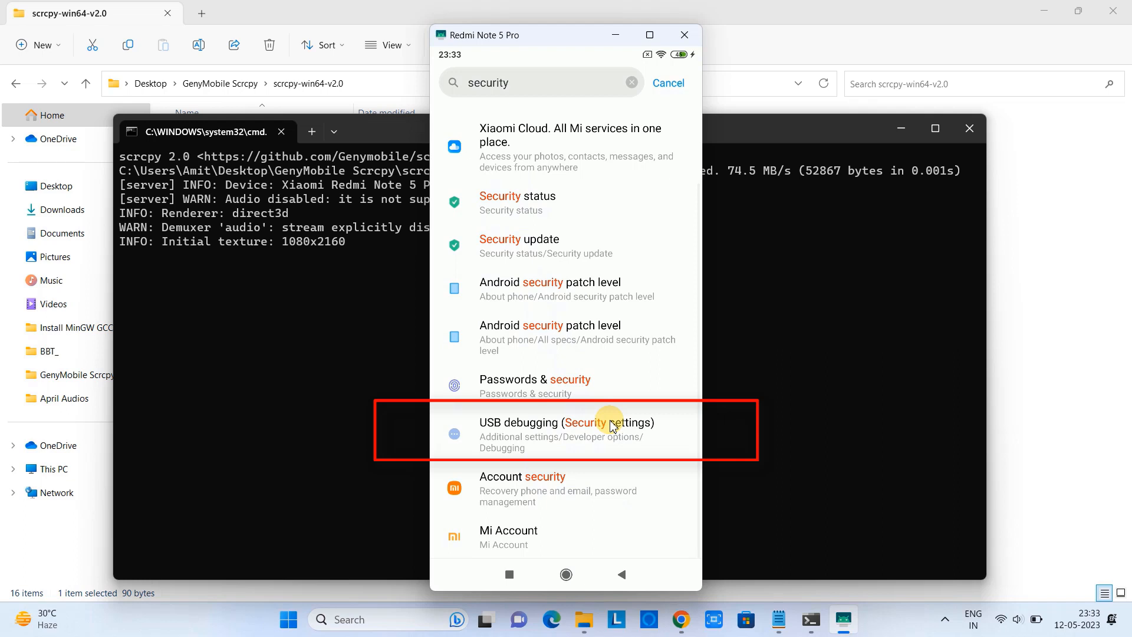
Switch on USB debugging (Security settings) in the mirrored phone's Developer options
click(565, 429)
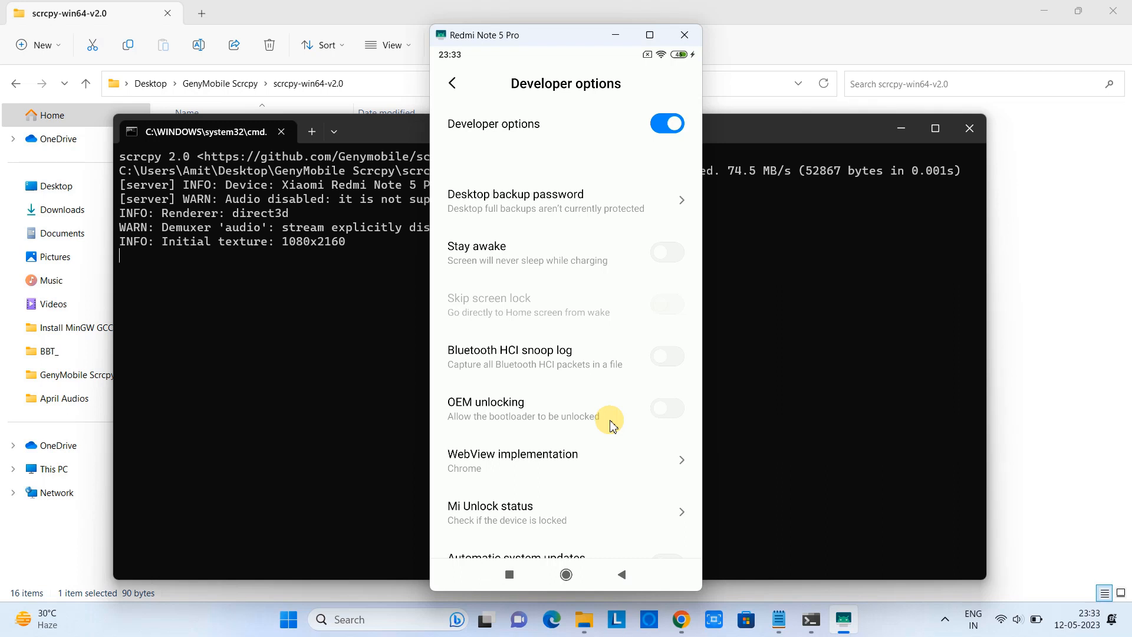
scroll(down, 3)
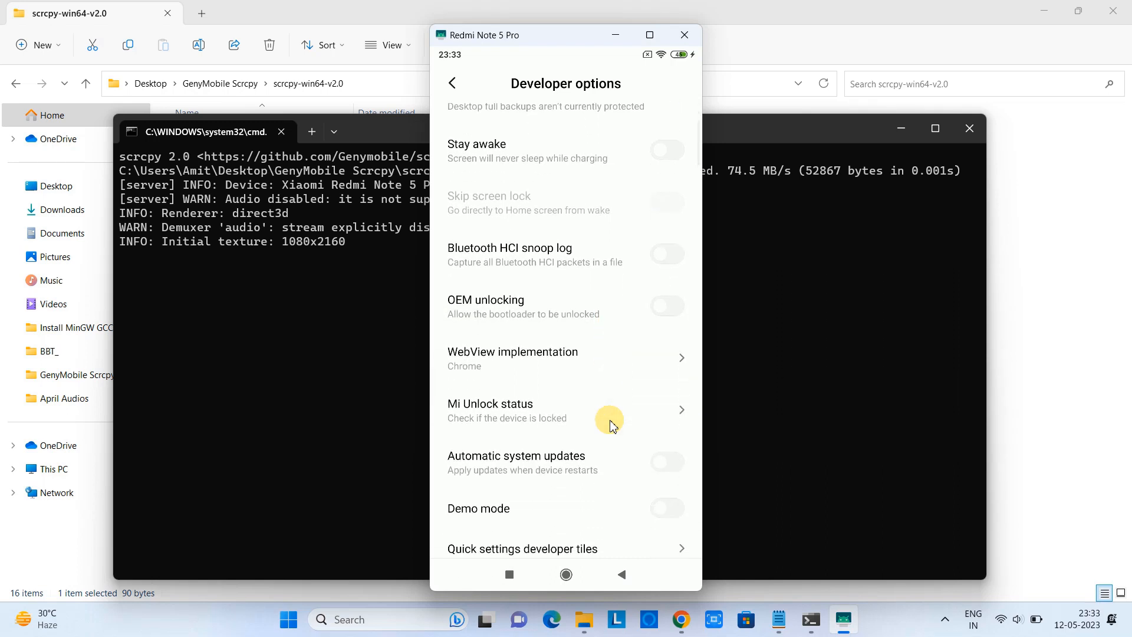
scroll(down, 3)
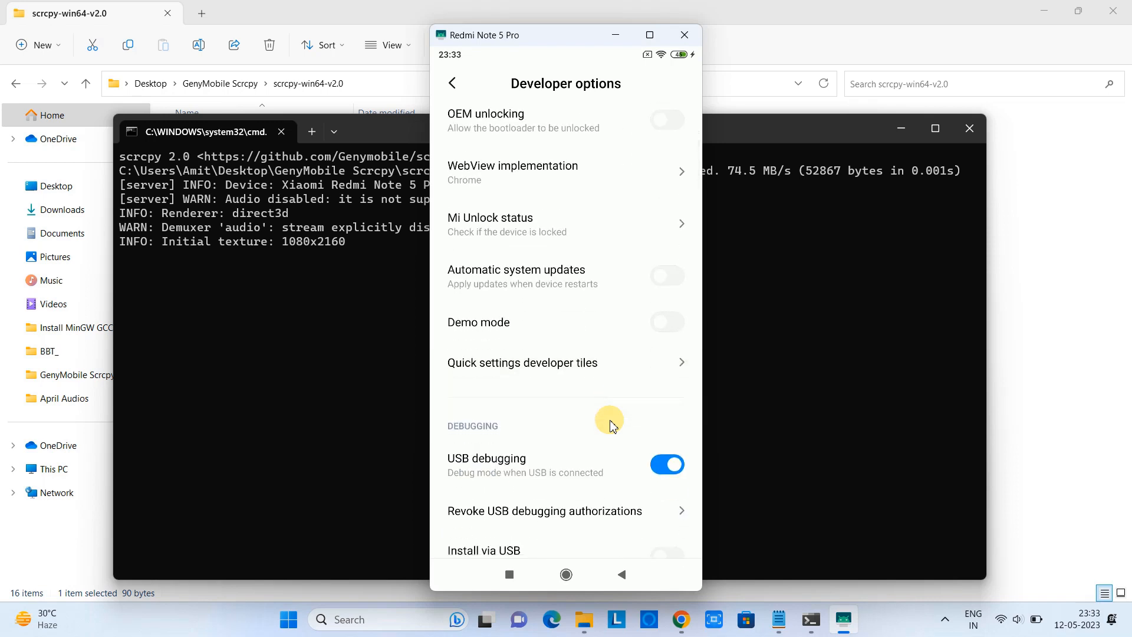
scroll(down, 3)
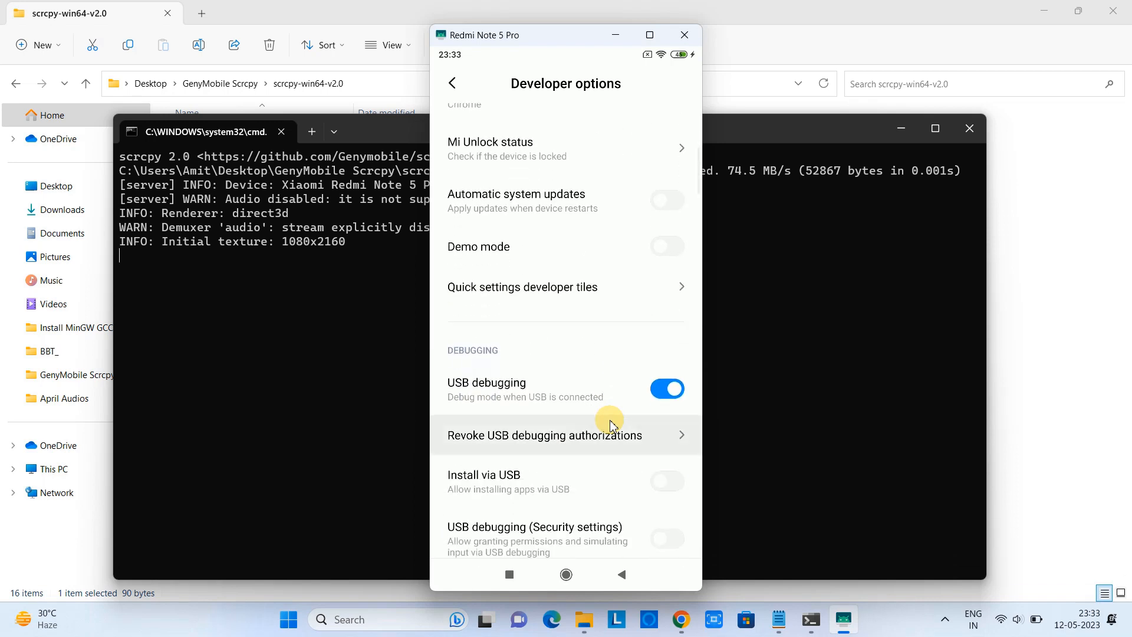
scroll(down, 3)
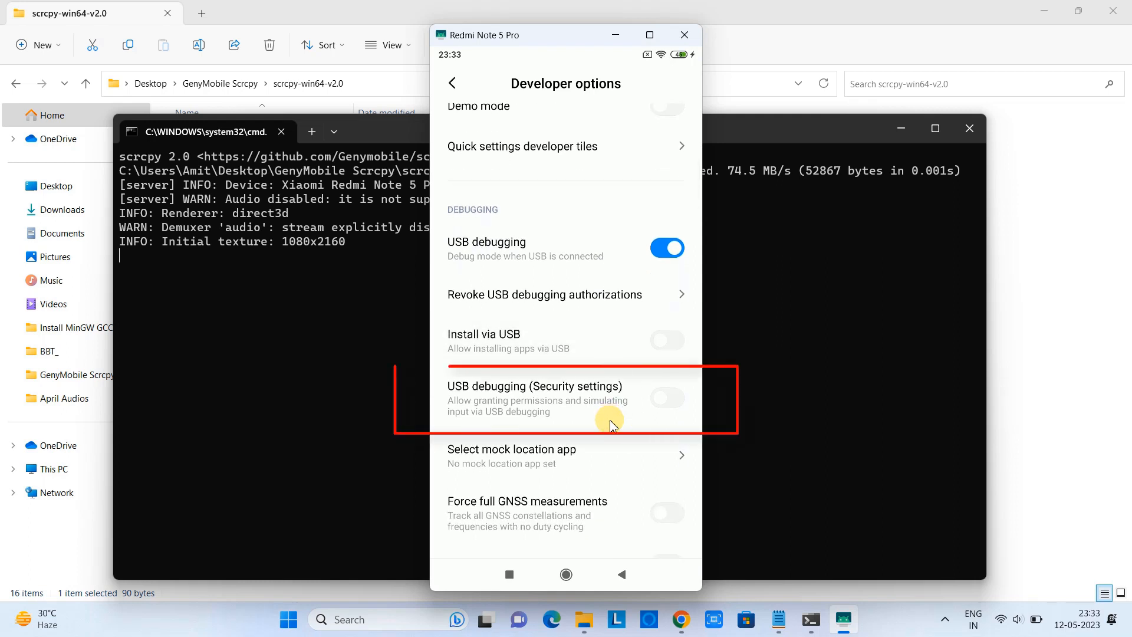
click(665, 397)
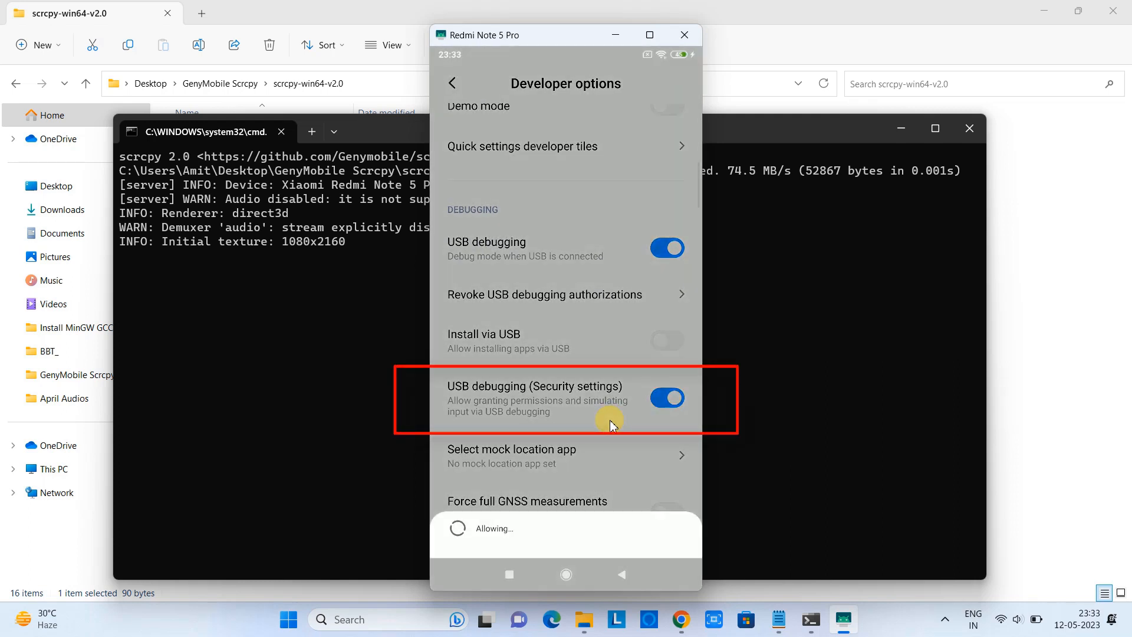
click(666, 397)
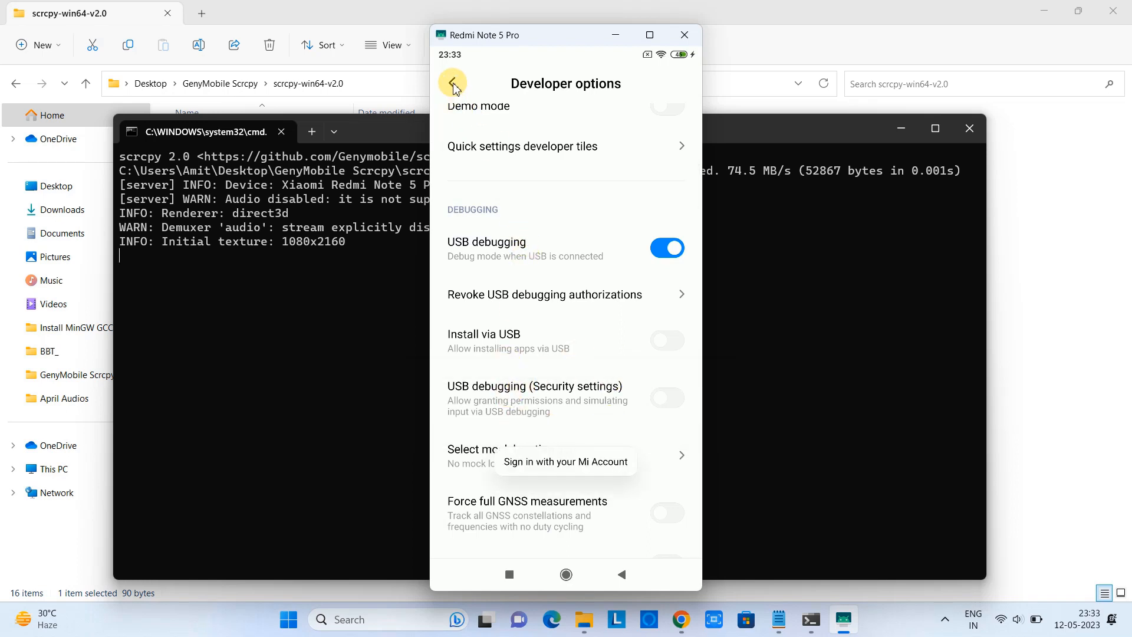
Back out of Developer options to the 'security' settings search results
click(665, 398)
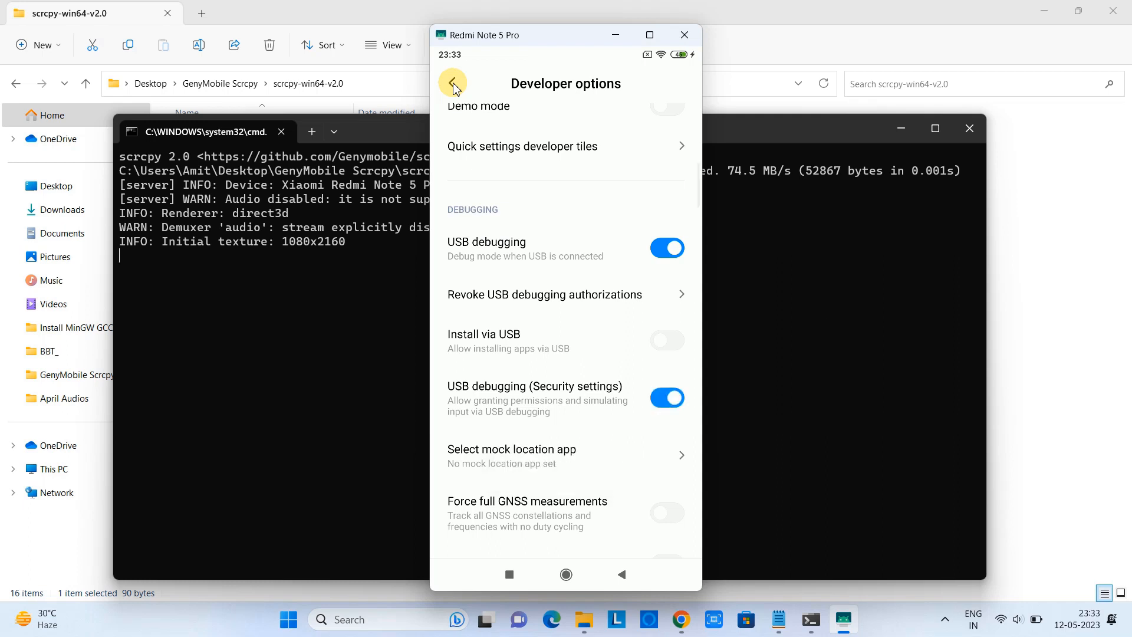
click(664, 397)
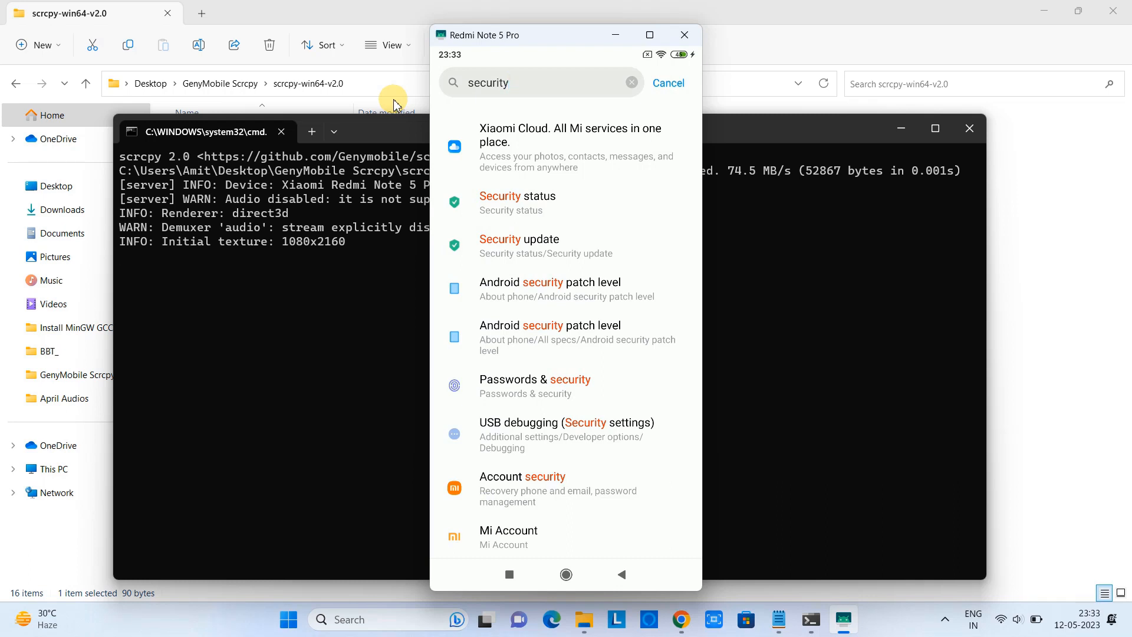
Clear the settings search and close the scrcpy mirror and its console window
click(667, 83)
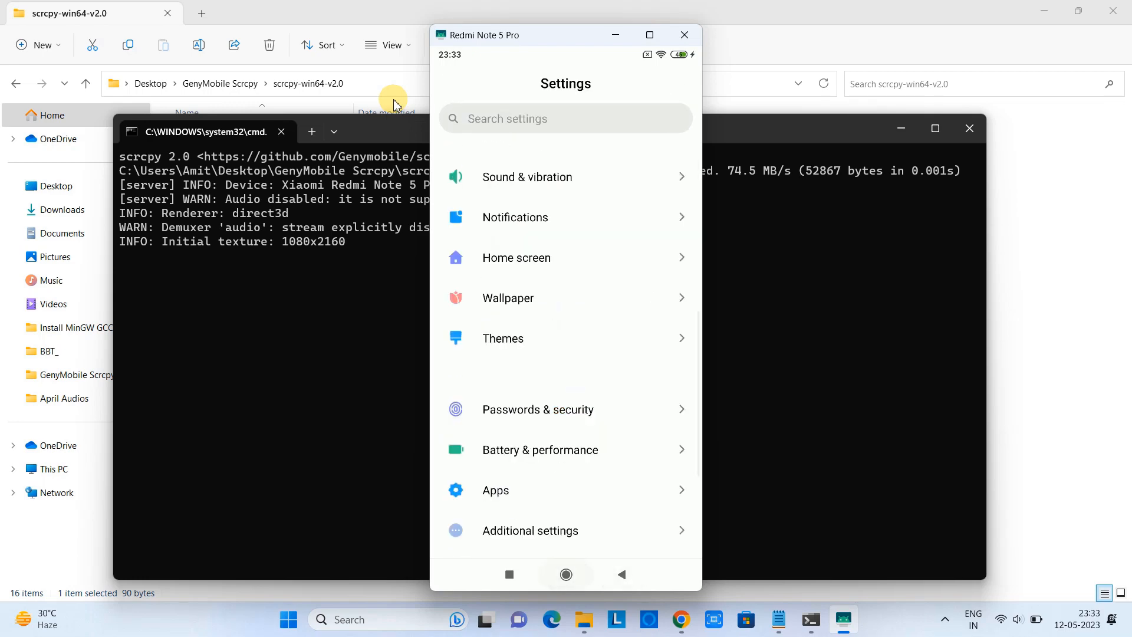
click(565, 574)
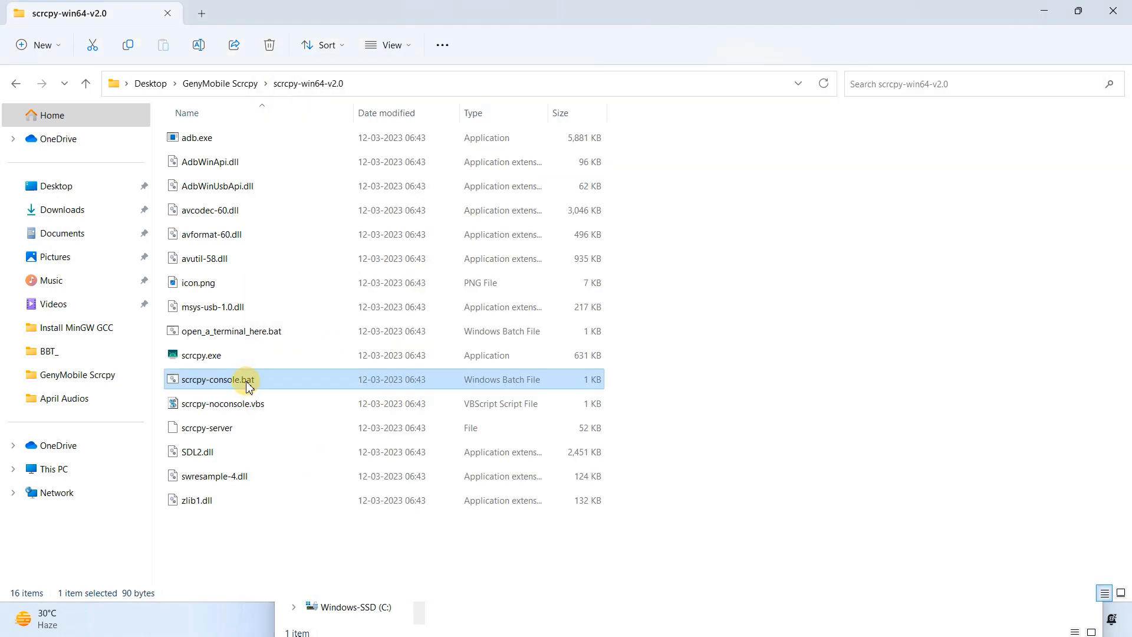
Launch scrcpy-console.bat to mirror the Samsung phone and start Chrome from its Google folder
double_click(217, 378)
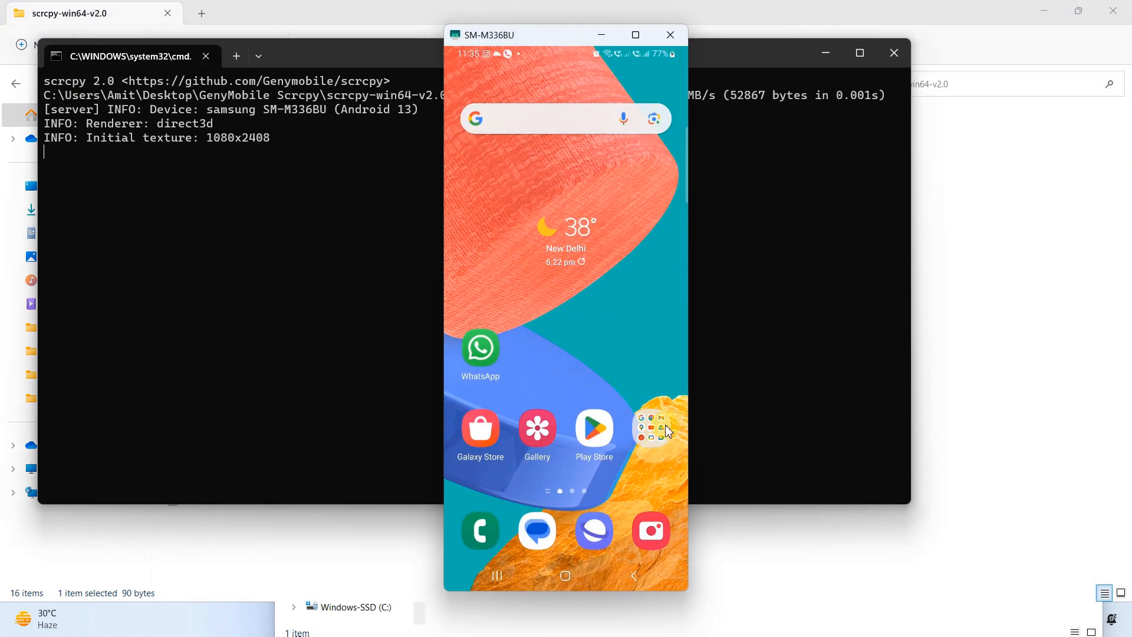
click(651, 427)
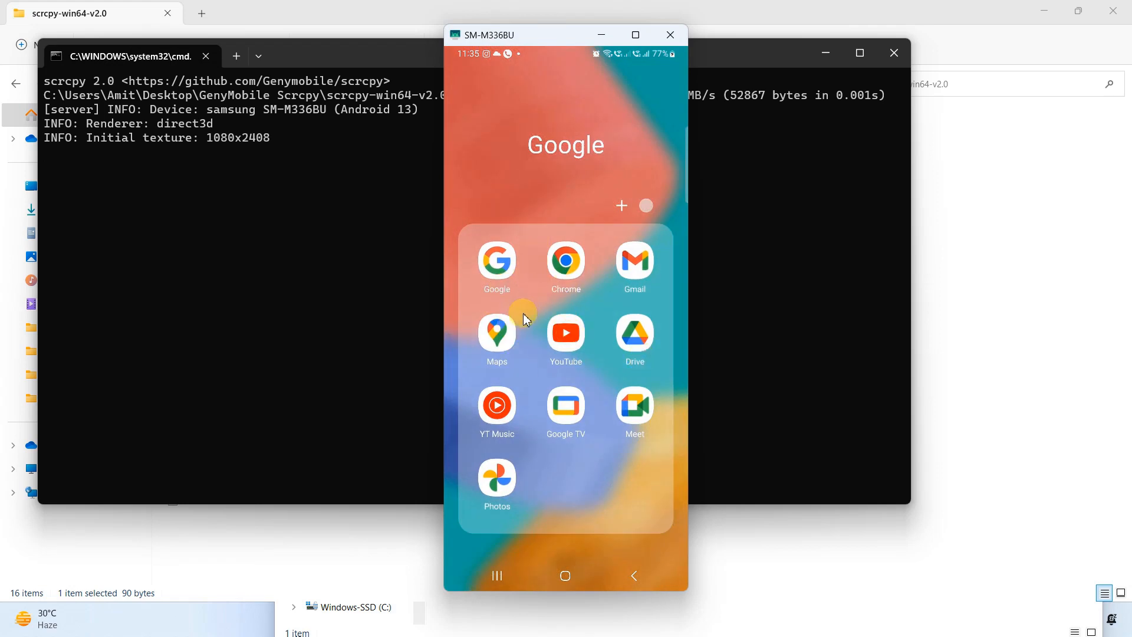
mouse_move(580, 273)
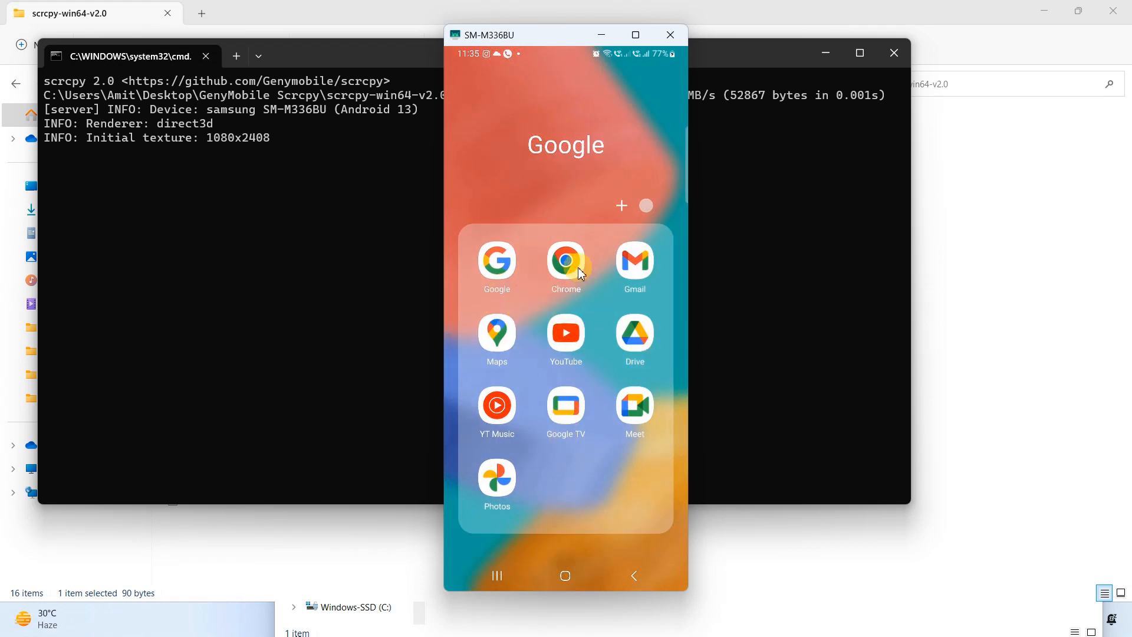
click(565, 259)
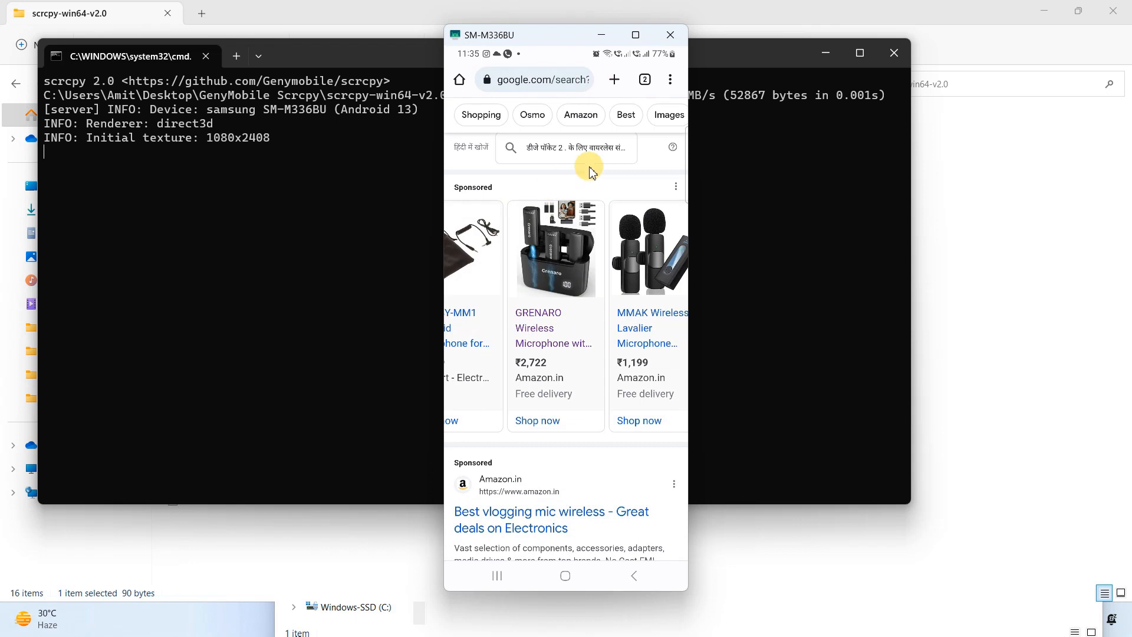
mouse_move(589, 446)
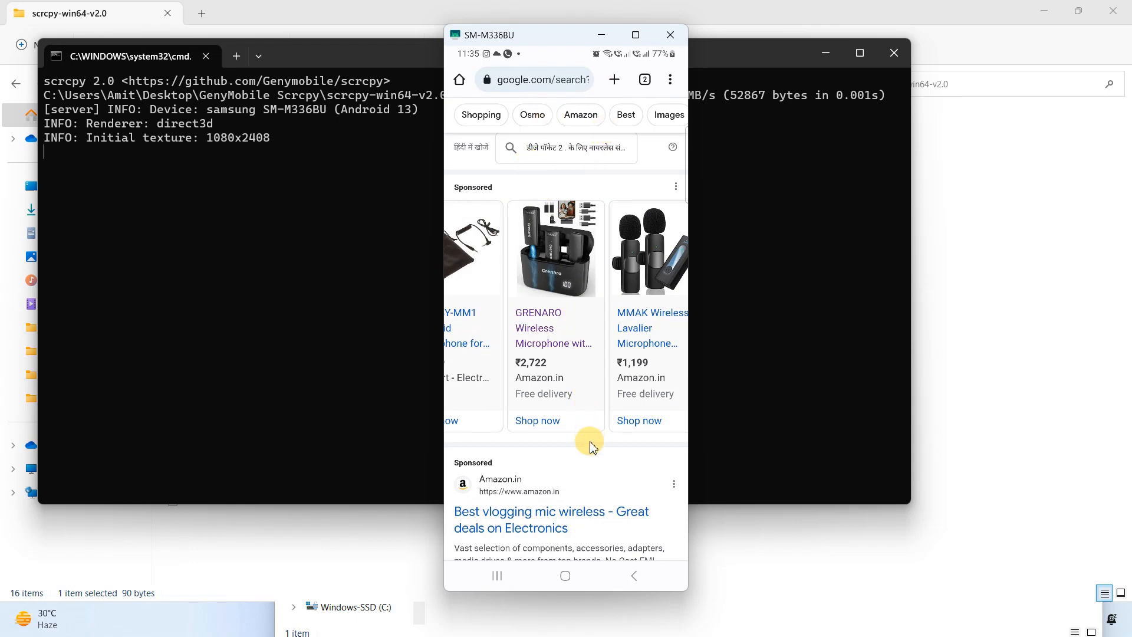
mouse_move(460, 79)
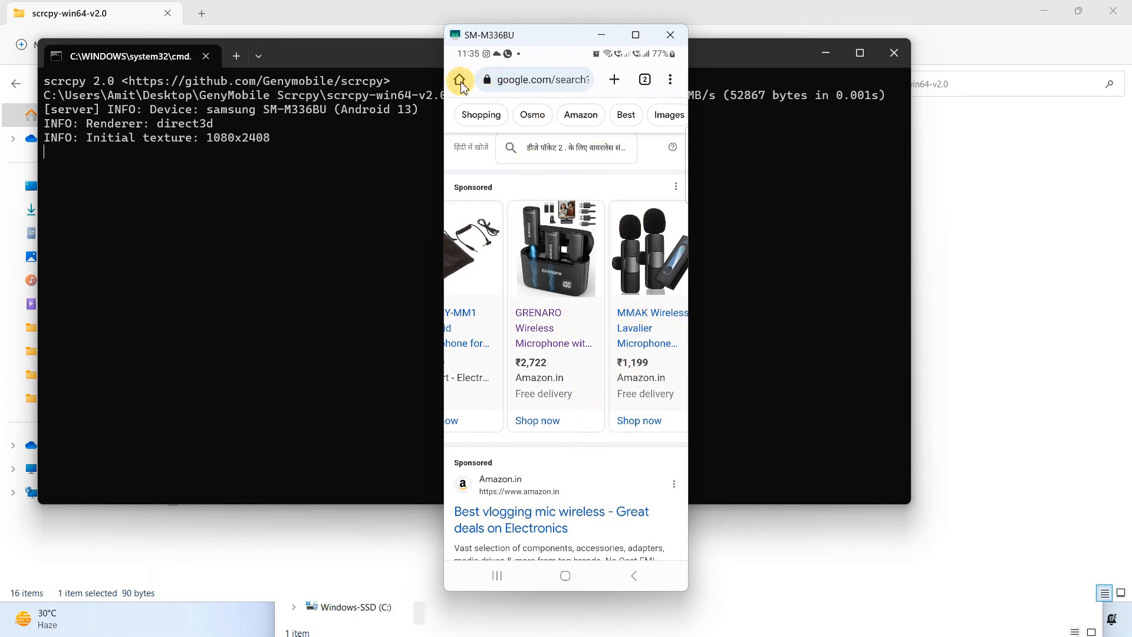
click(460, 79)
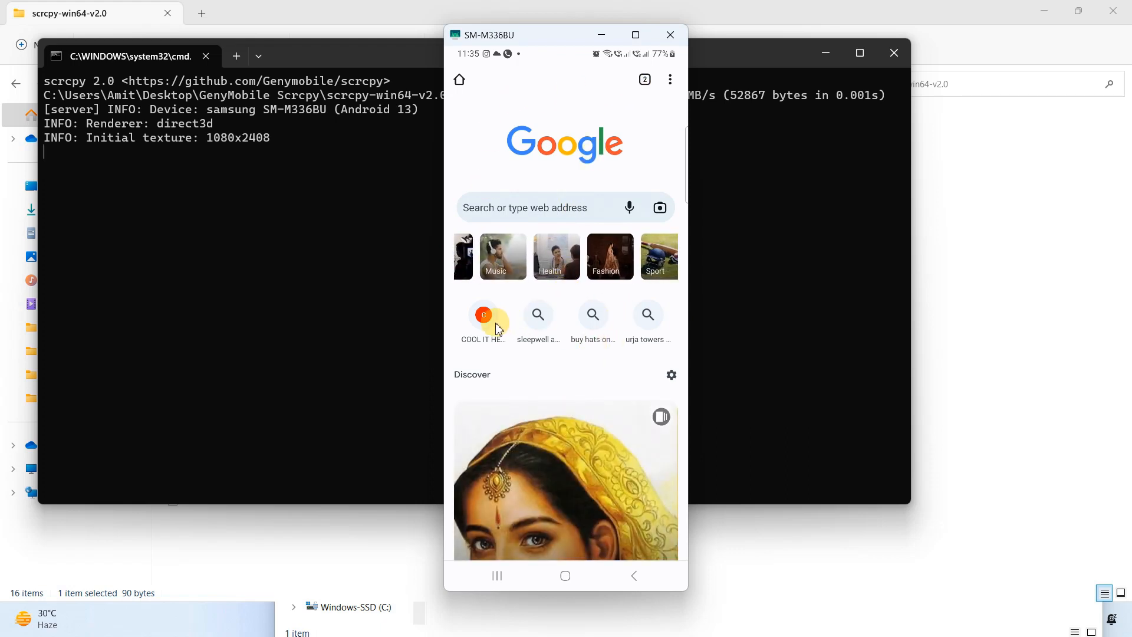
Visit the COOL IT HELP site in the mirrored Chrome, browse it, and return to the start page
click(483, 313)
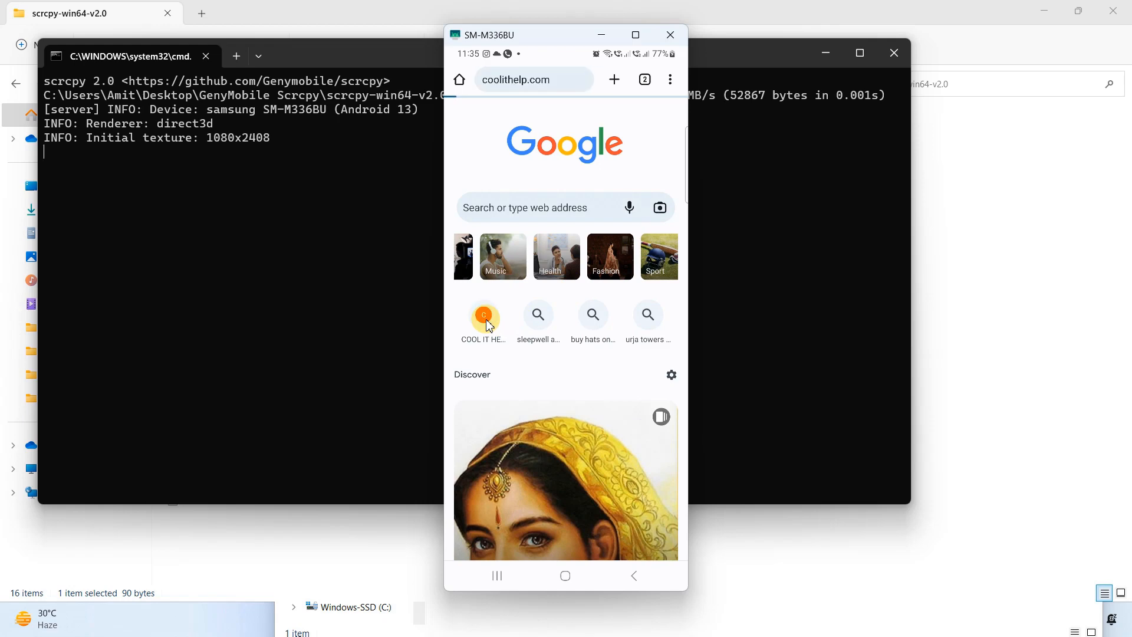
click(484, 313)
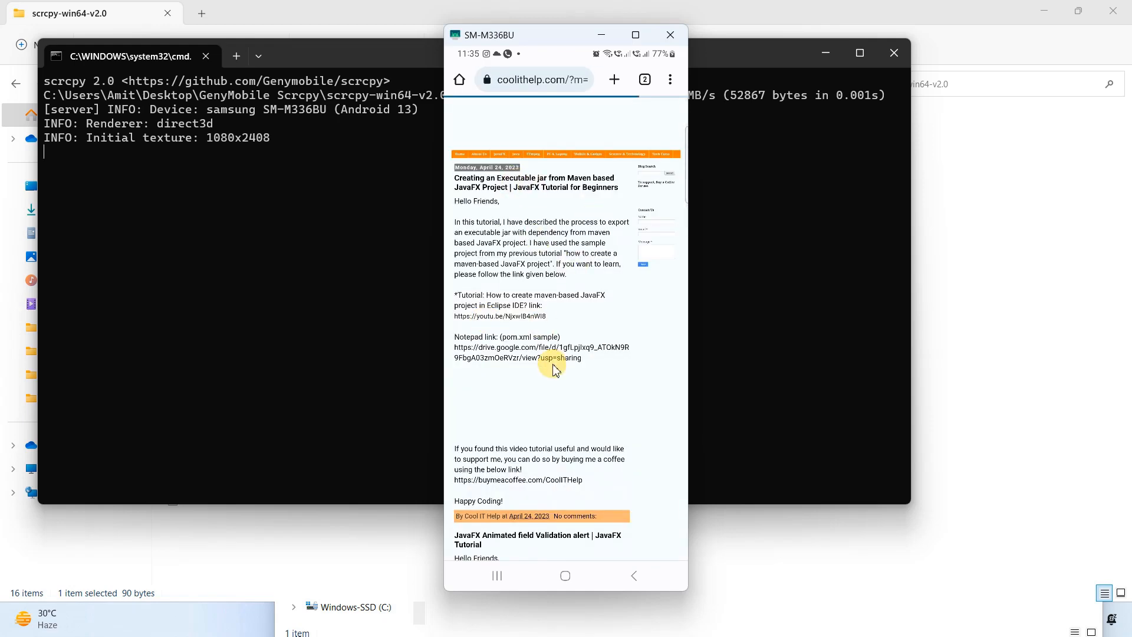
scroll(down, 3)
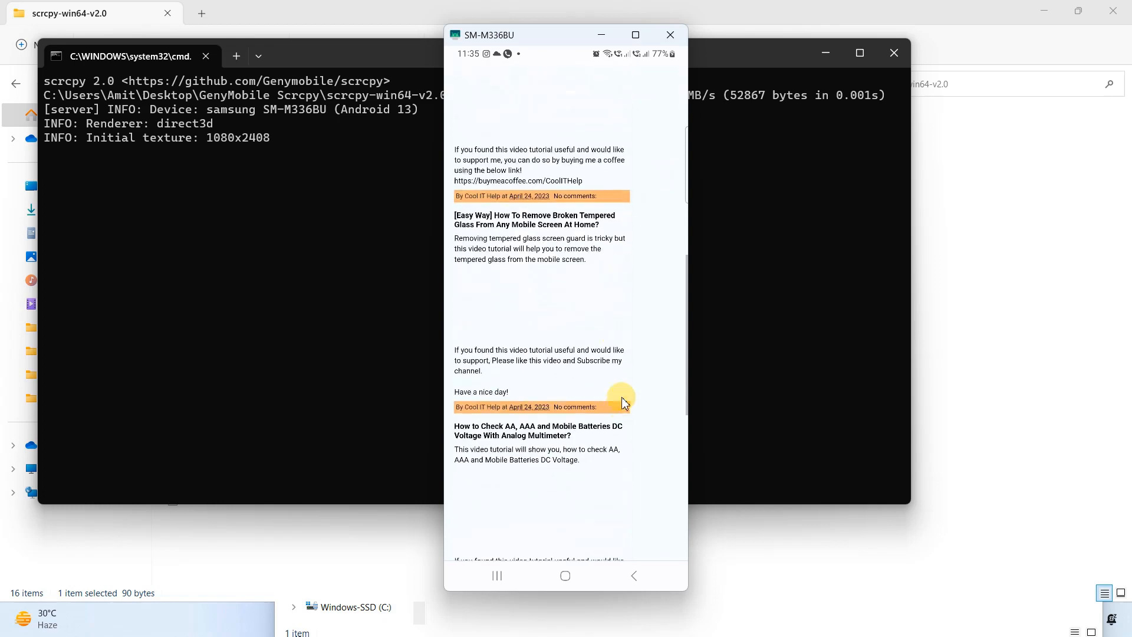
scroll(down, 3)
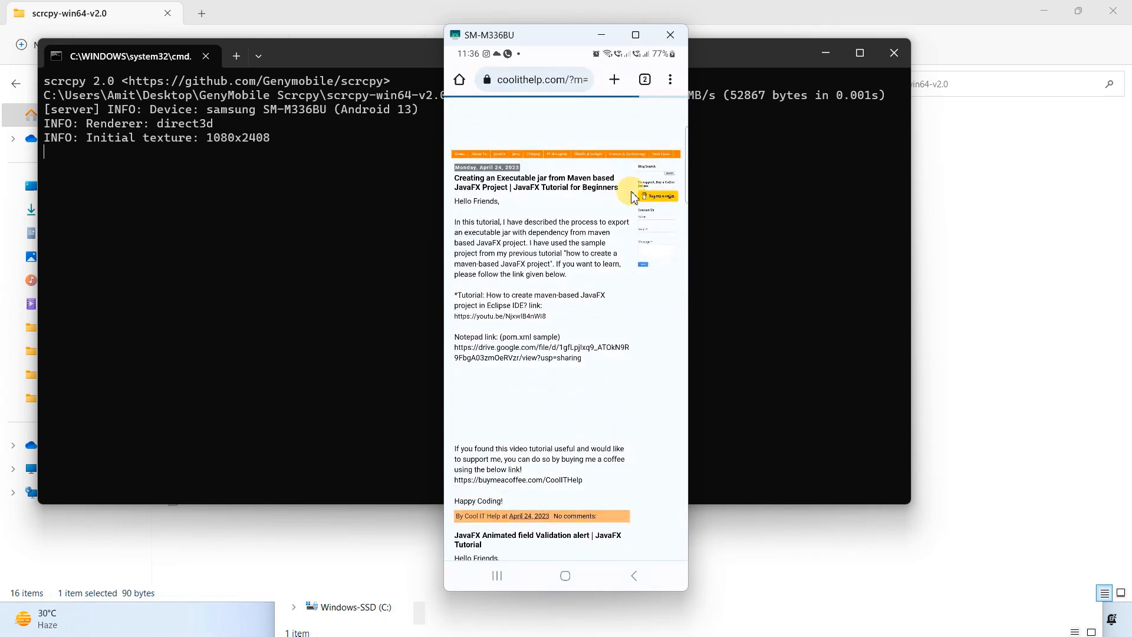
click(459, 79)
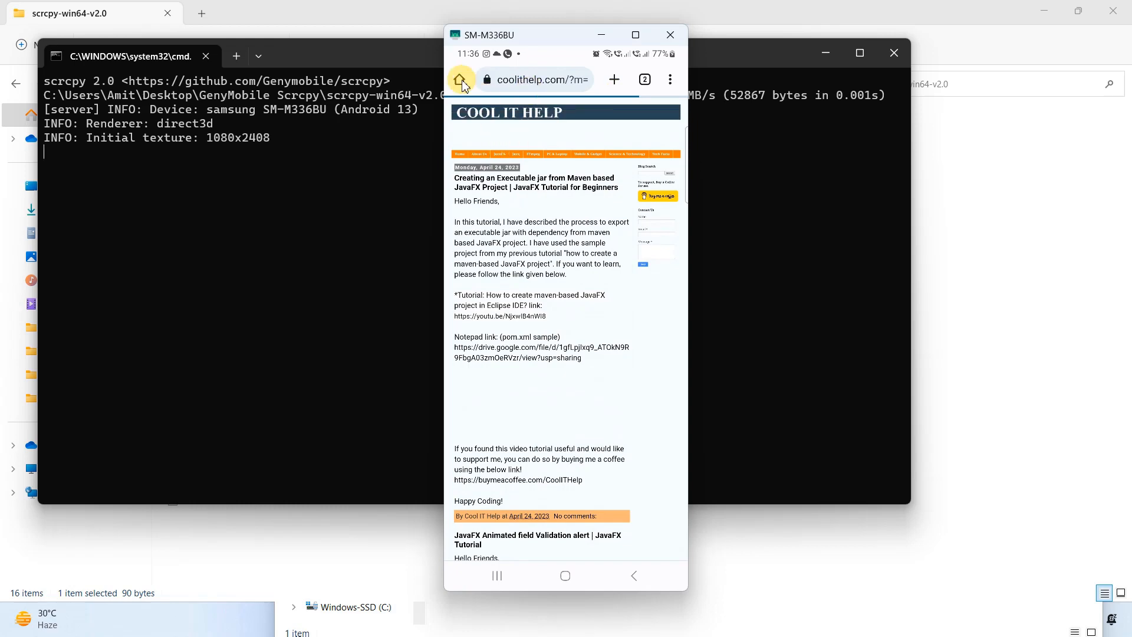
click(461, 79)
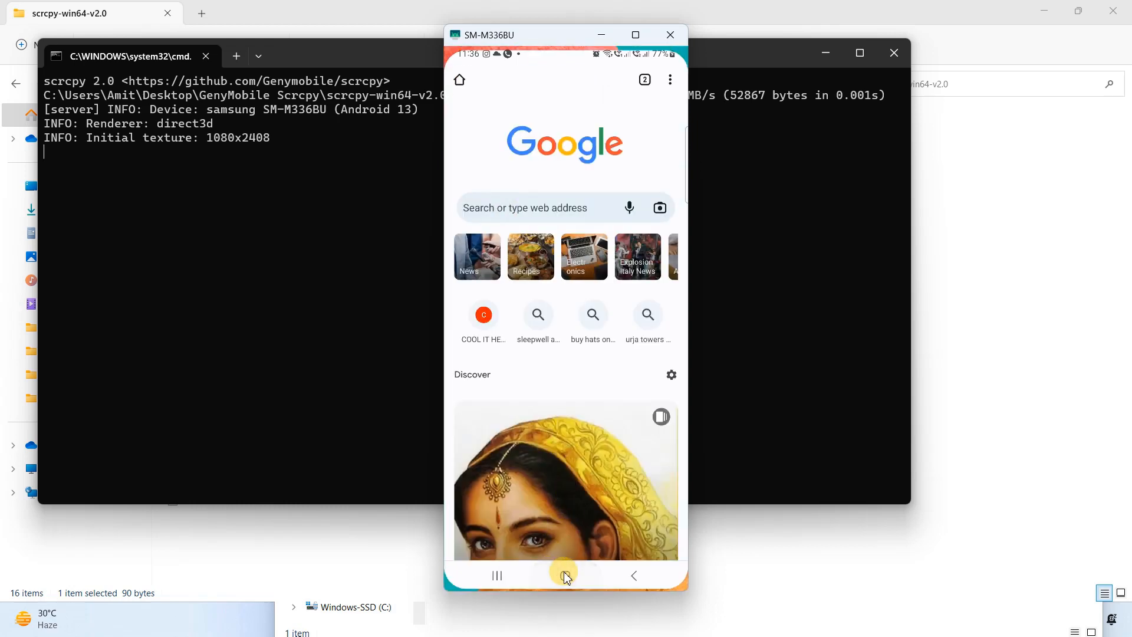
Return the phone to its main home screen and minimize the mirror window
click(564, 575)
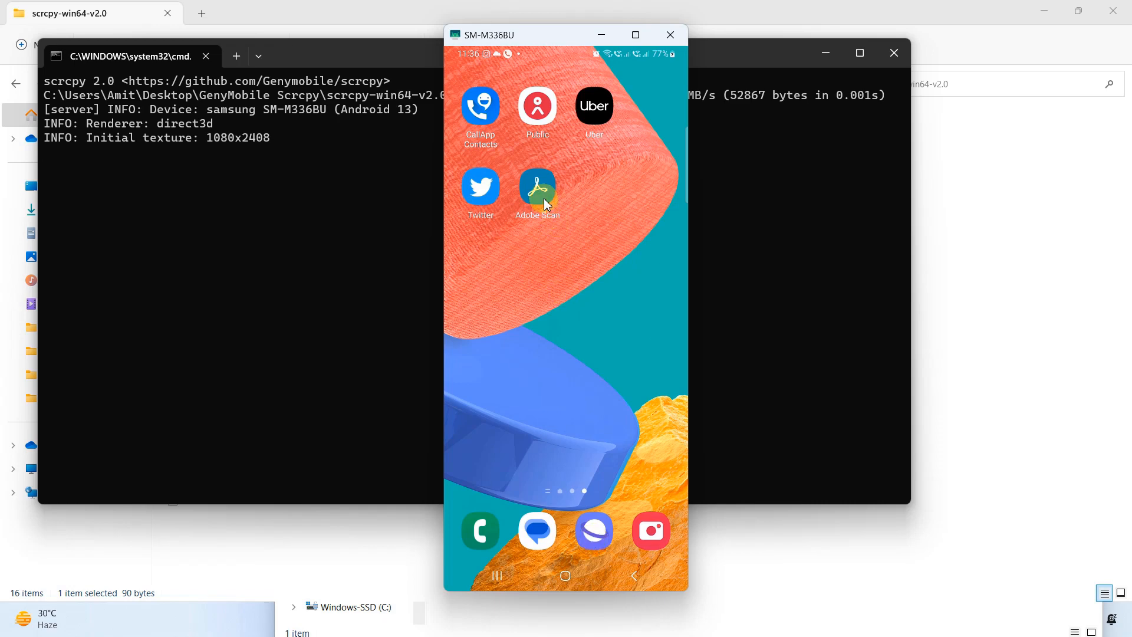
click(536, 186)
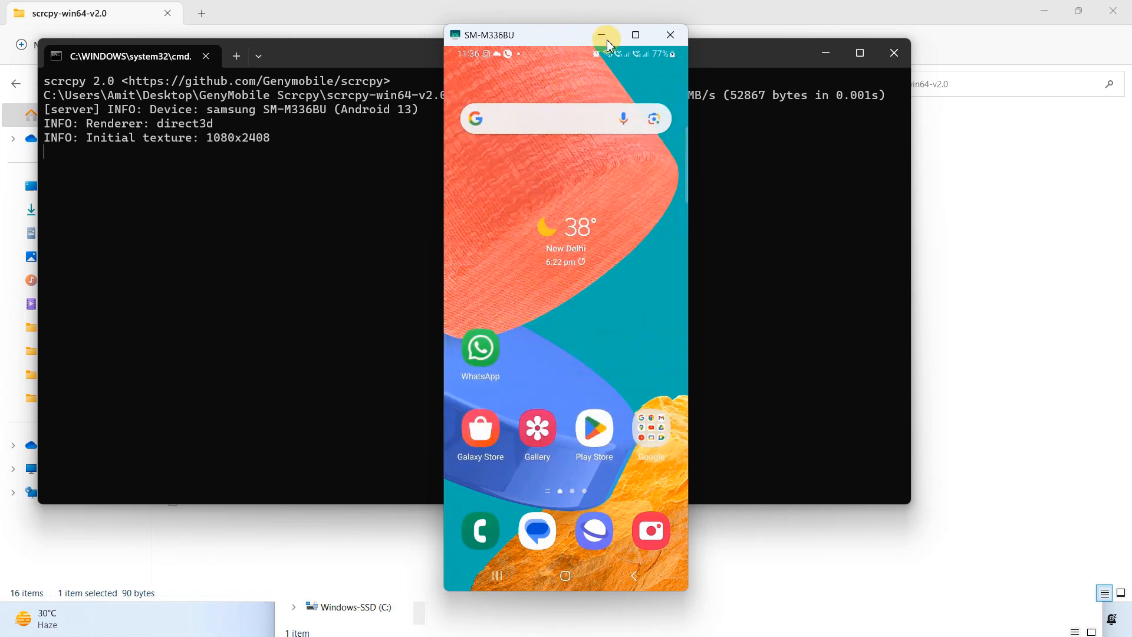
click(602, 34)
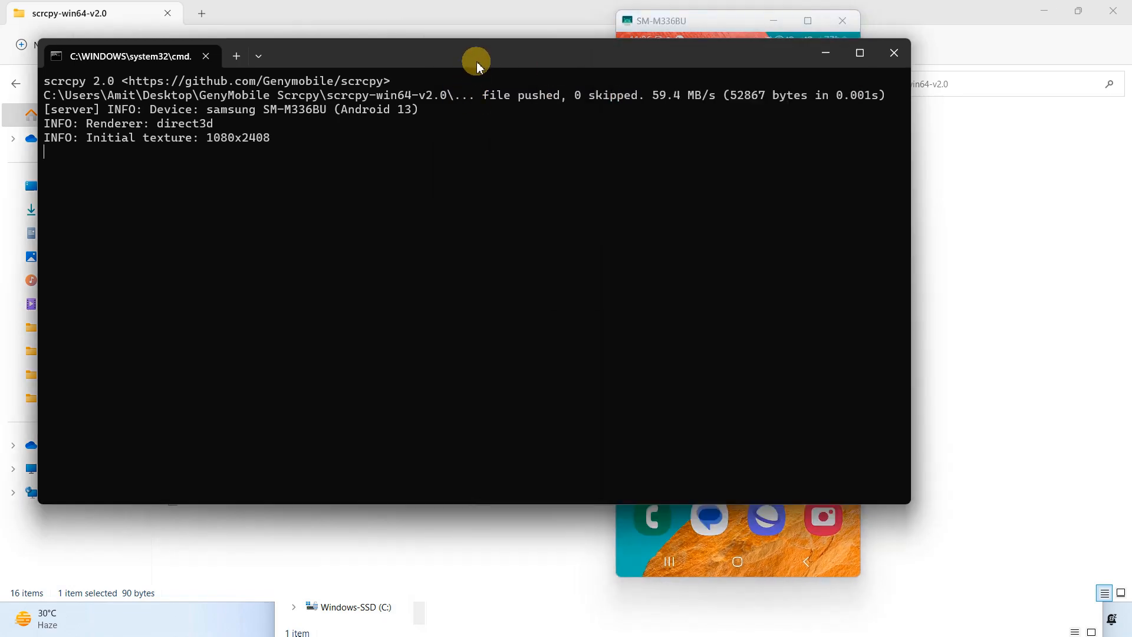